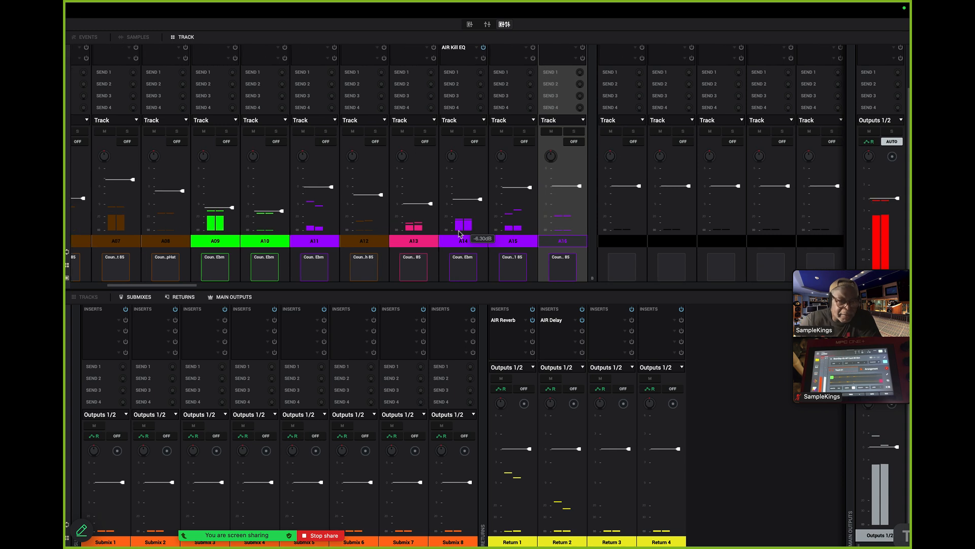
# - Adjust the main output volume, then open the account menu with Log Out and My Activations
pyautogui.hscroll(-3)
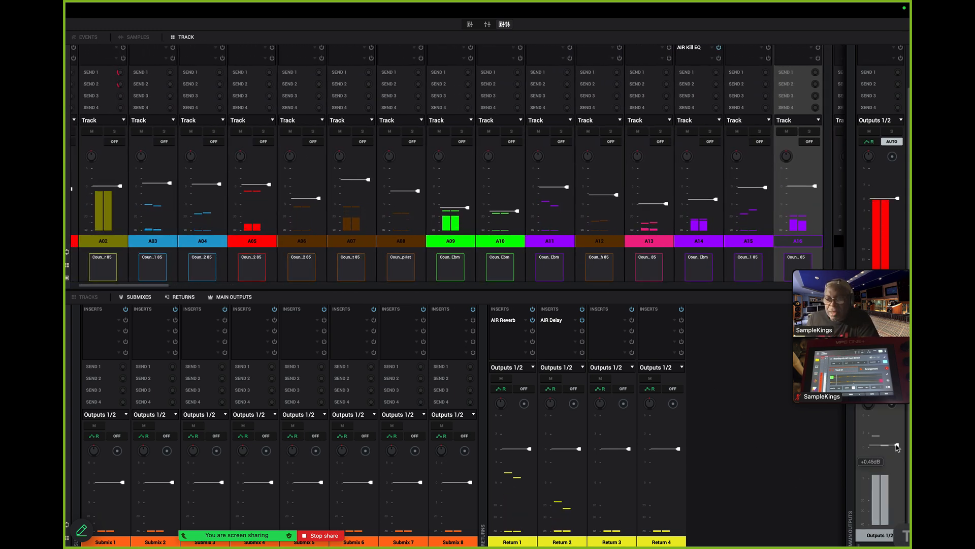
pyautogui.moveTo(896, 447); pyautogui.dragTo(894, 474)
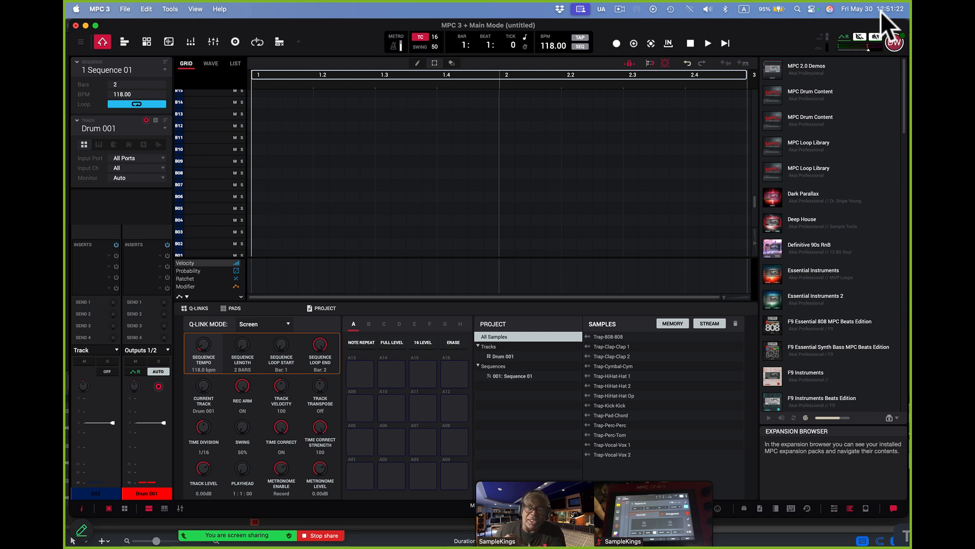
pyautogui.click(895, 41)
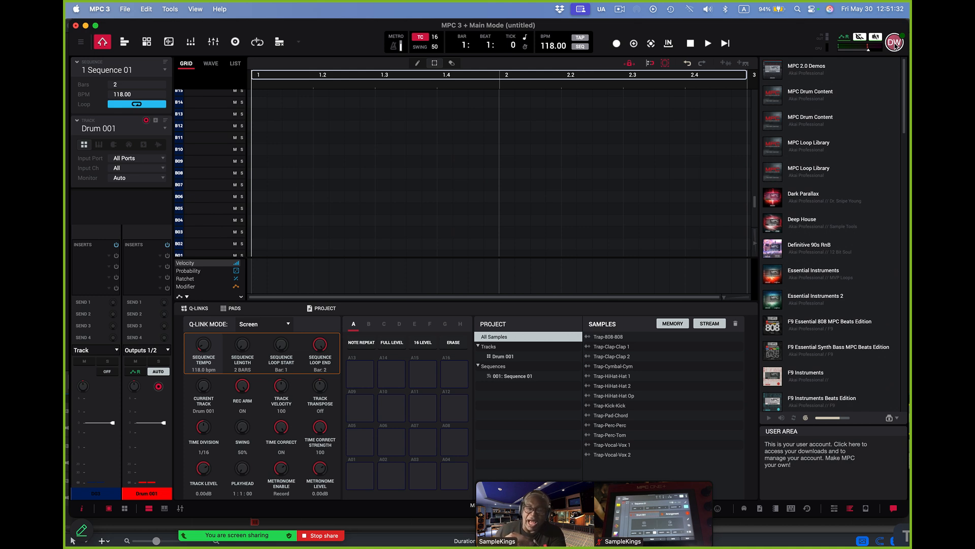
pyautogui.moveTo(898, 53)
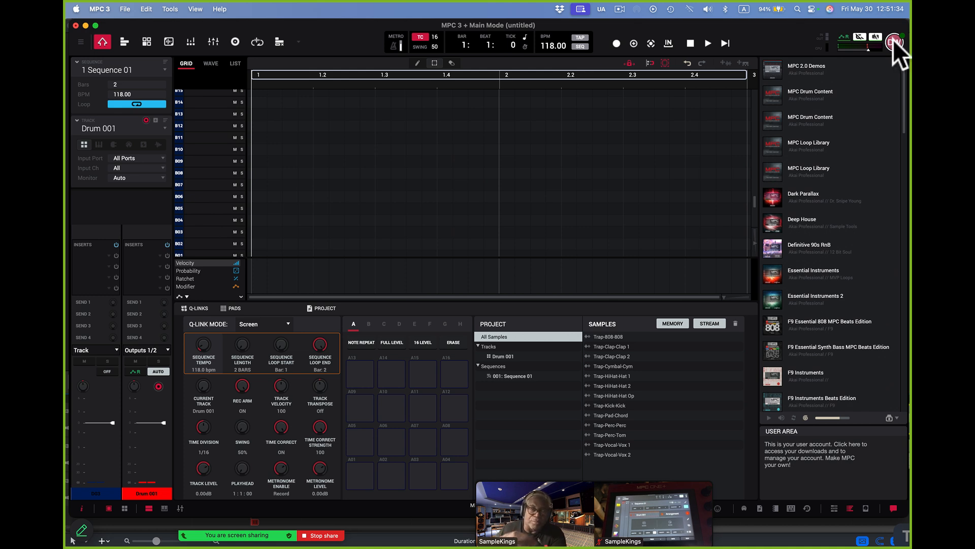
pyautogui.moveTo(899, 59)
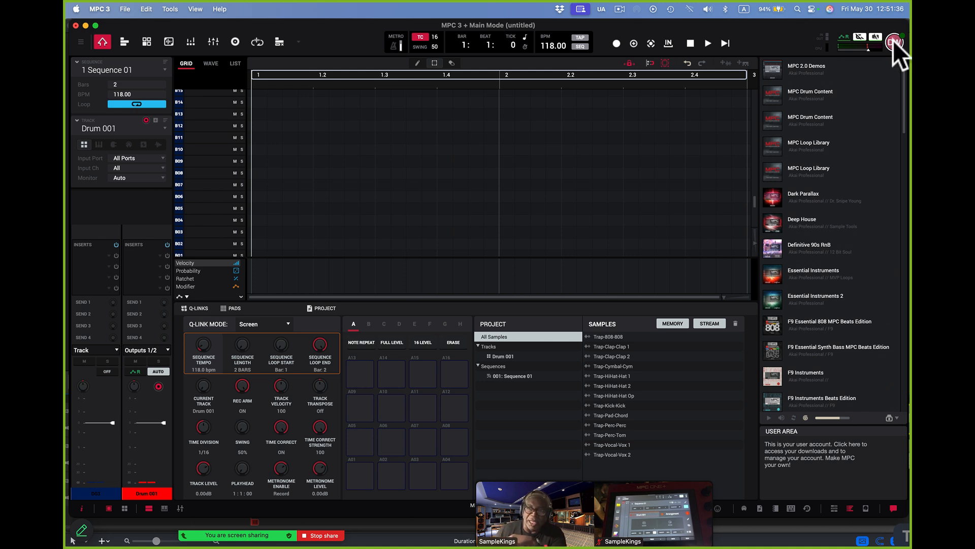
pyautogui.click(894, 42)
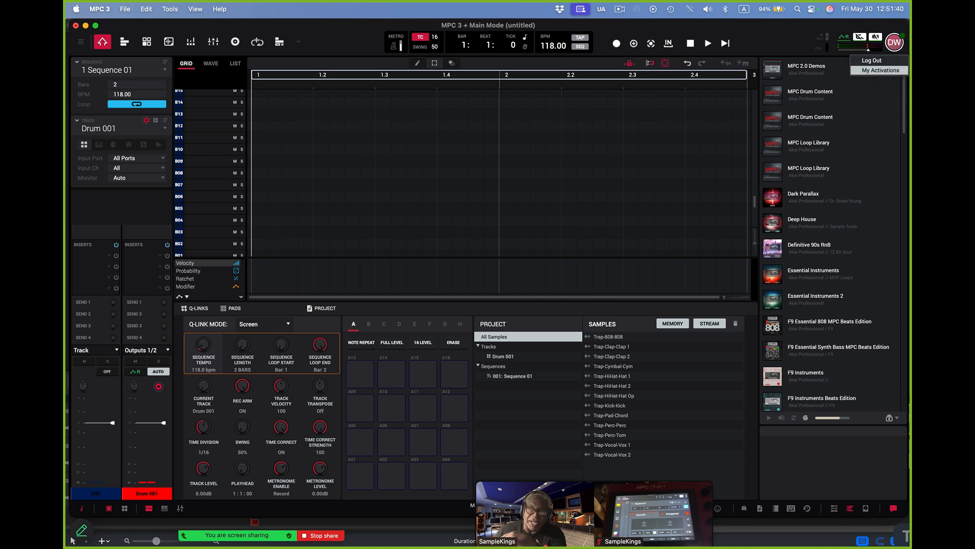
# - Open My Activations, then browse the Audio Device, Audio/Export, MIDI/Sync and Plugins preference pages
pyautogui.click(878, 69)
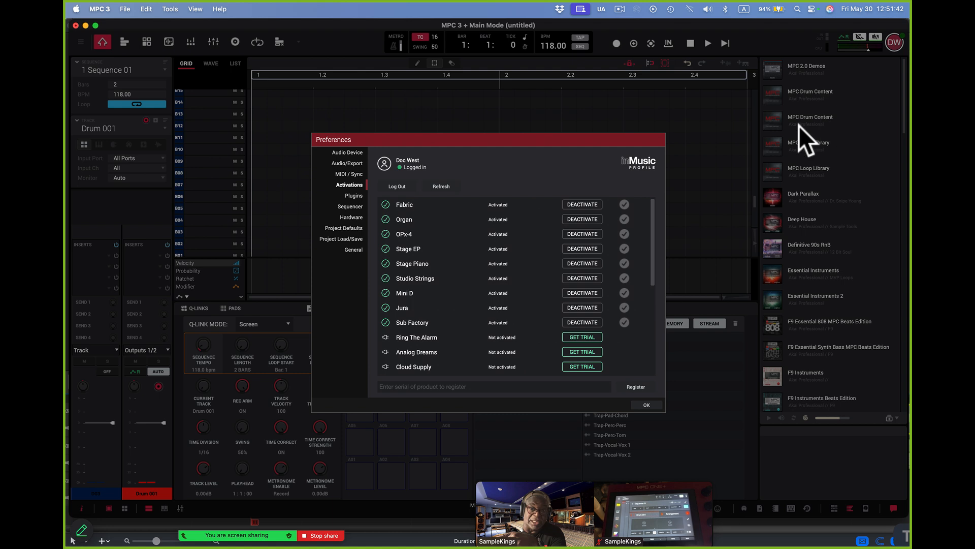
pyautogui.moveTo(345, 179)
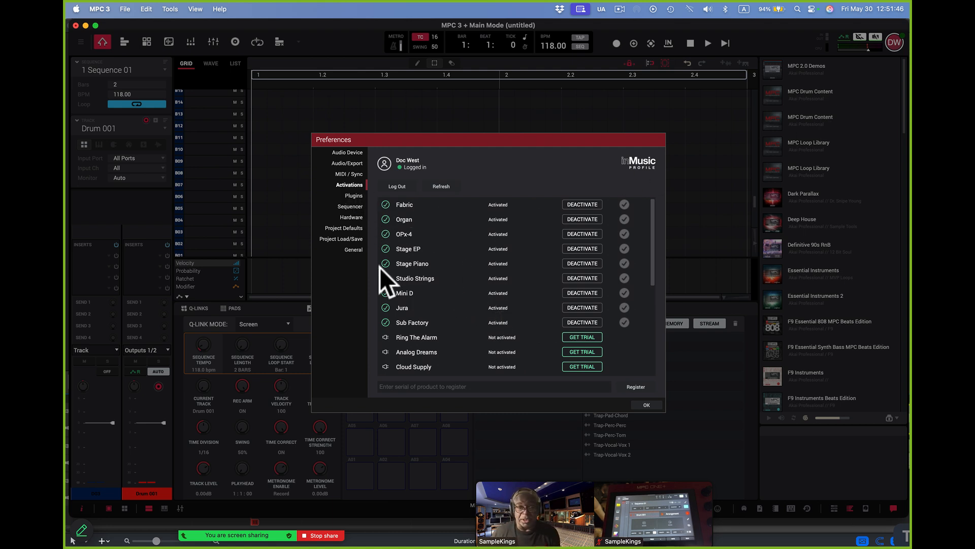
pyautogui.moveTo(358, 187)
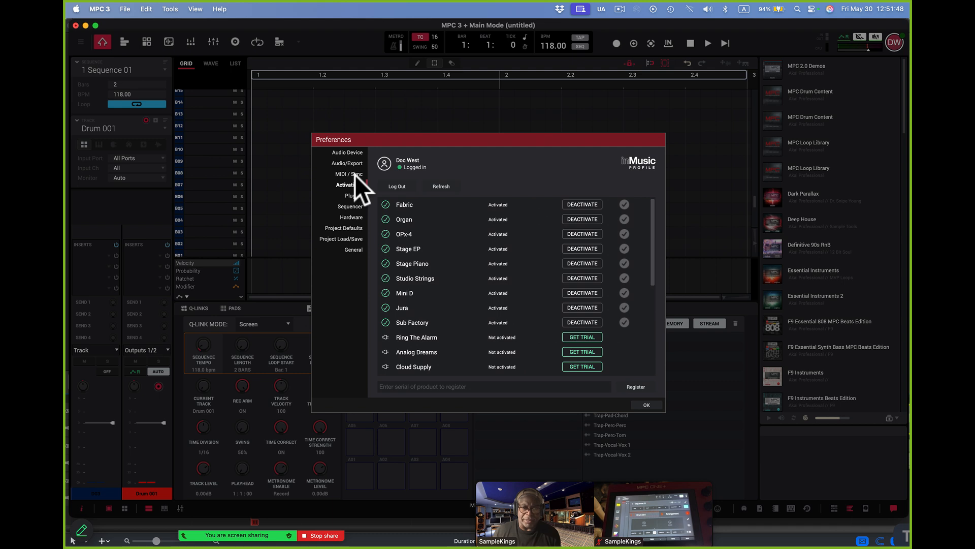
pyautogui.click(347, 153)
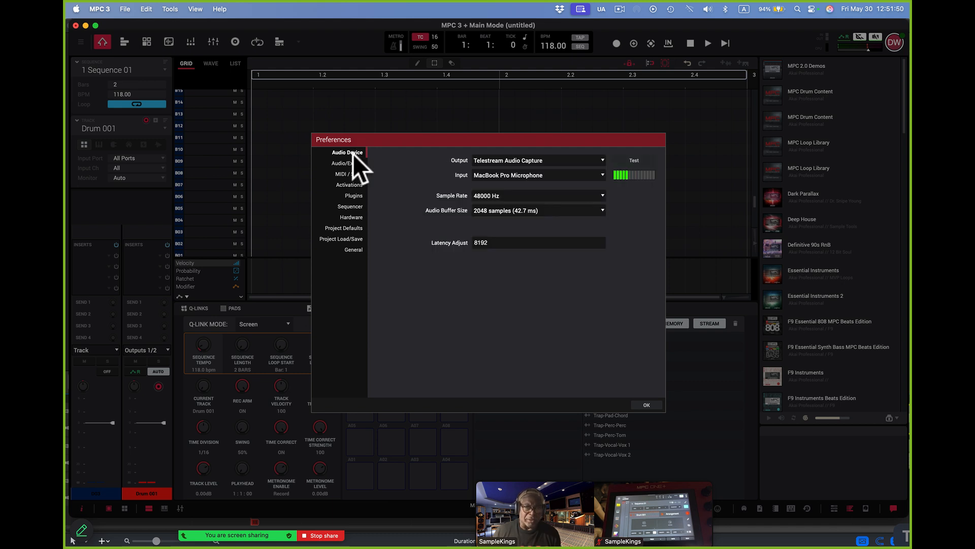
pyautogui.click(345, 163)
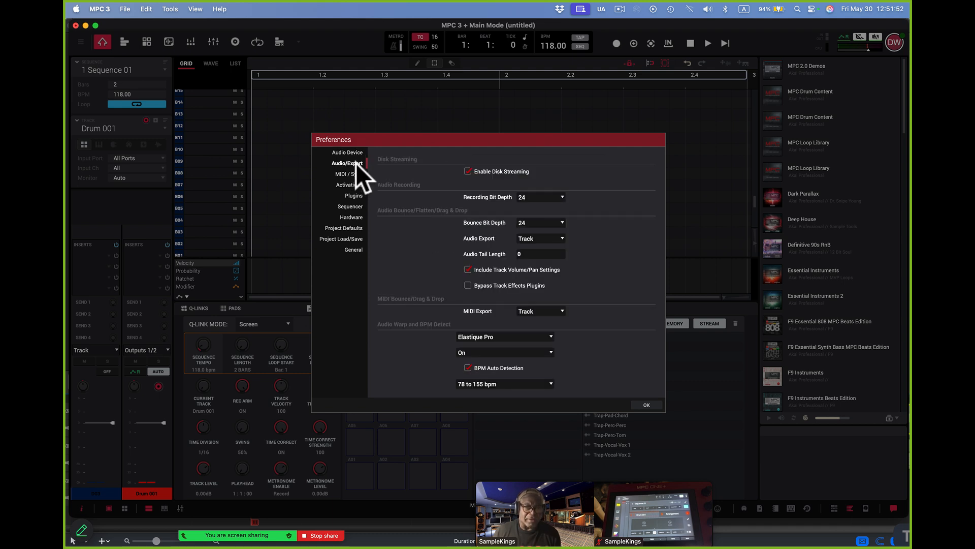
pyautogui.moveTo(356, 178)
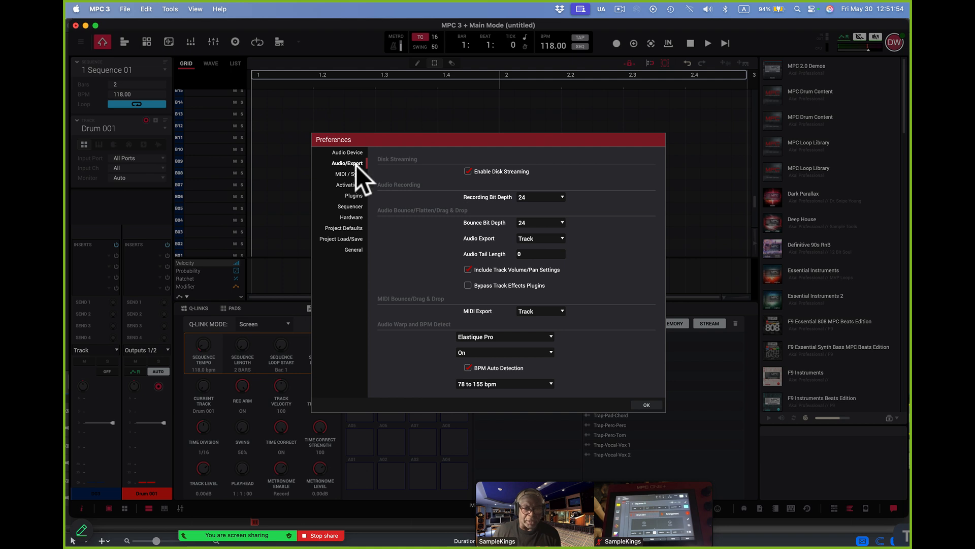
pyautogui.moveTo(361, 183)
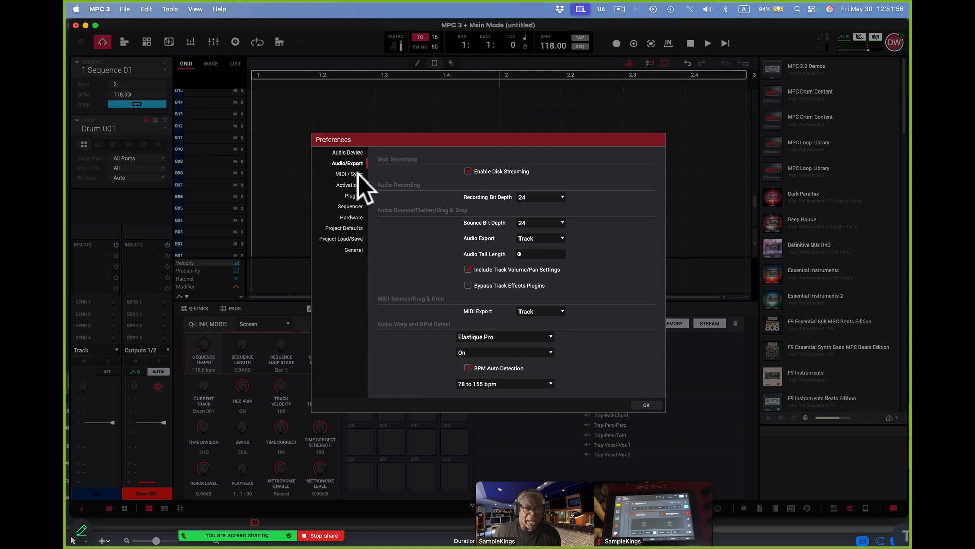
pyautogui.click(348, 174)
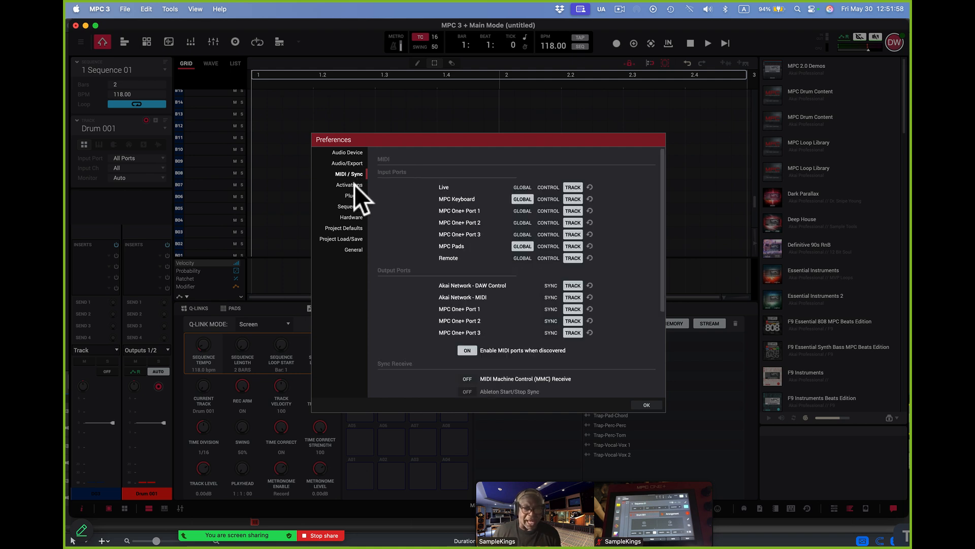
pyautogui.click(354, 195)
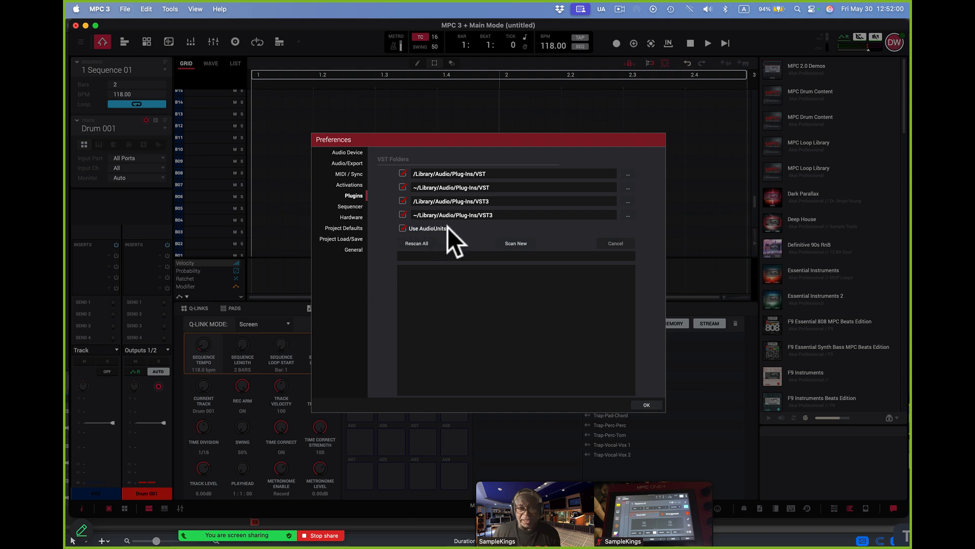
pyautogui.moveTo(421, 244)
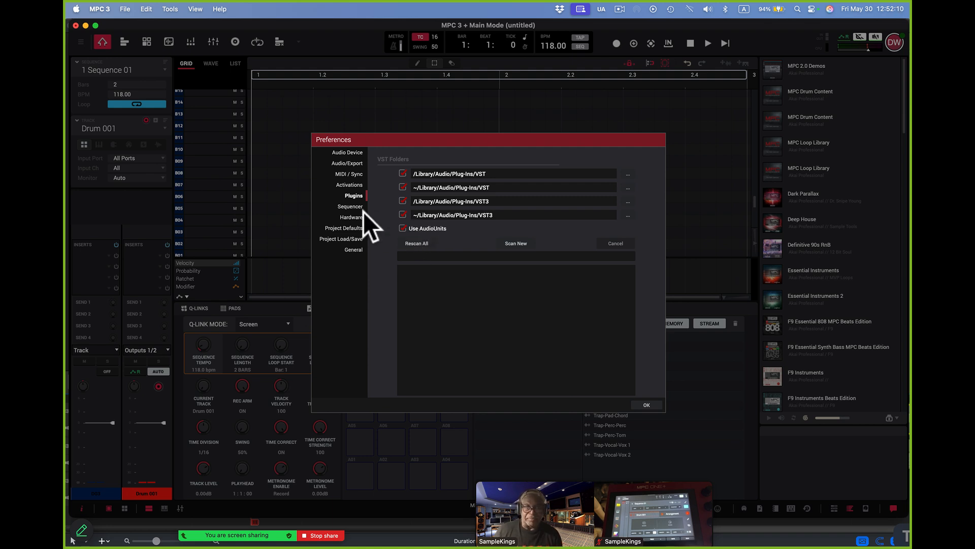
# - Browse the Sequencer, Hardware, Project Defaults, Project Load/Save and General preference pages
pyautogui.click(350, 206)
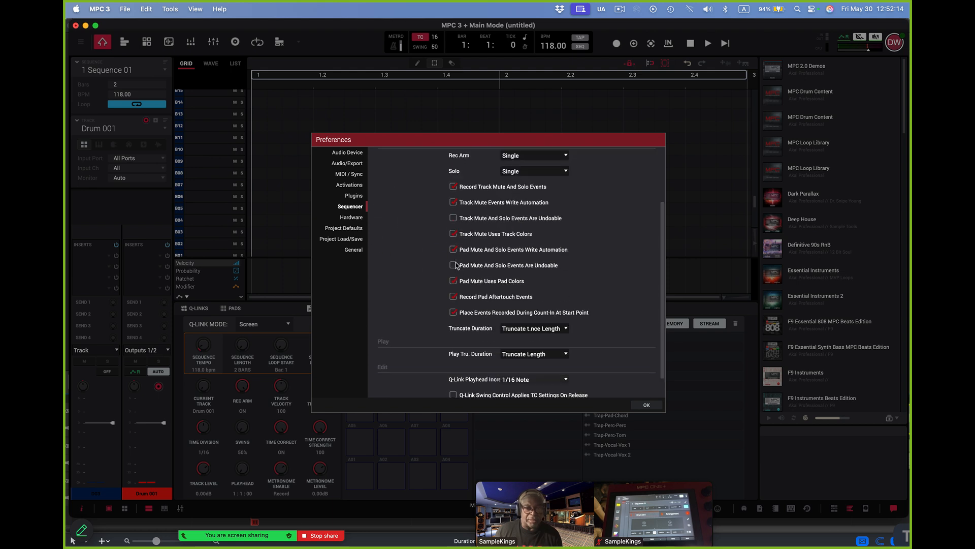
pyautogui.scroll(-3)
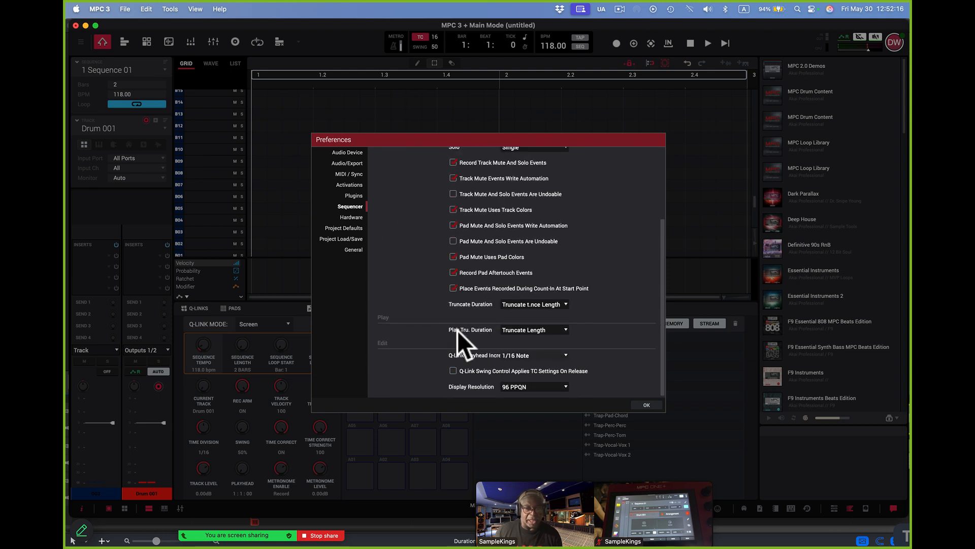
pyautogui.moveTo(364, 233)
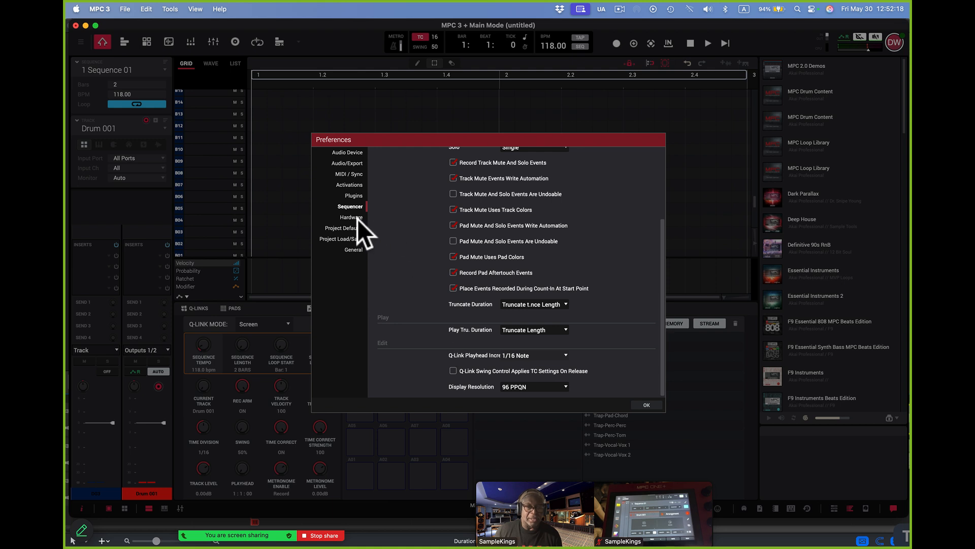
pyautogui.click(350, 217)
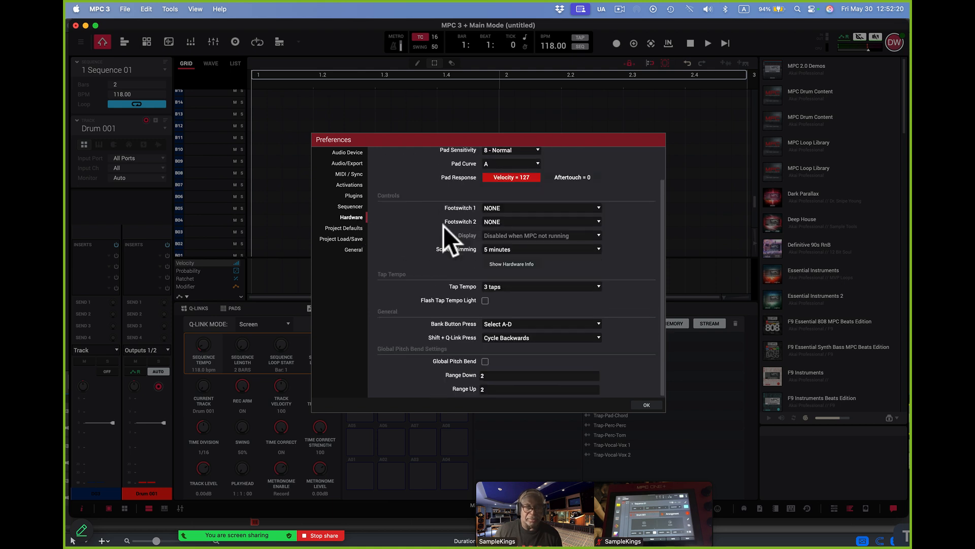
pyautogui.click(343, 228)
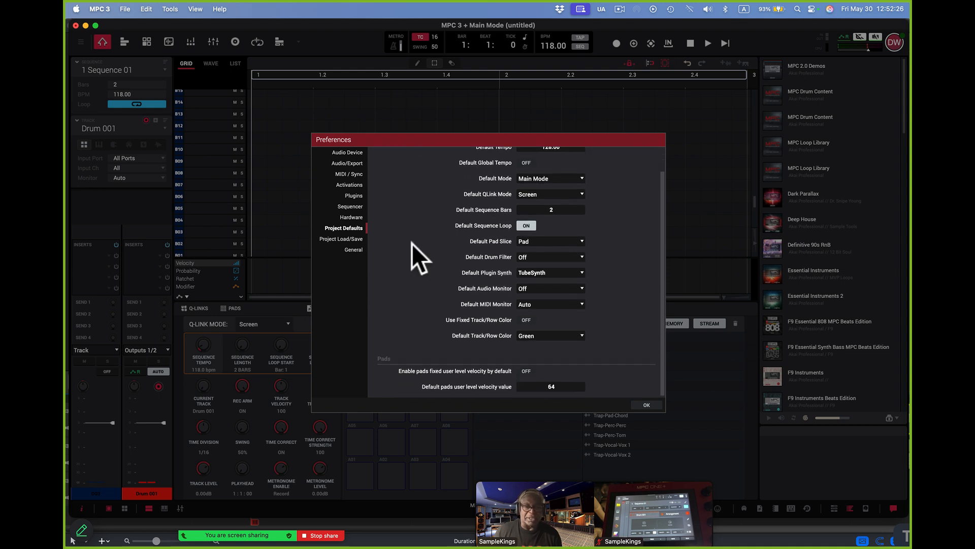
pyautogui.click(340, 239)
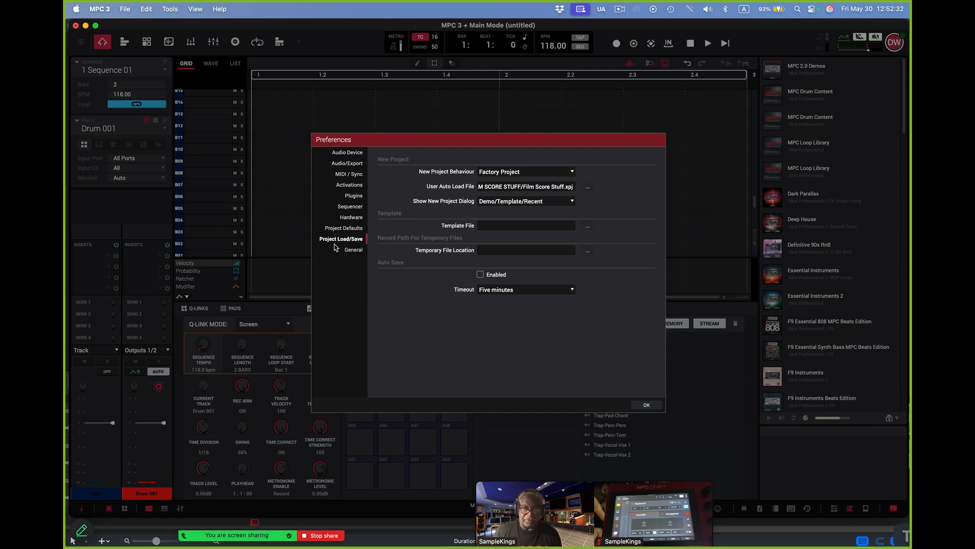
pyautogui.moveTo(485, 205)
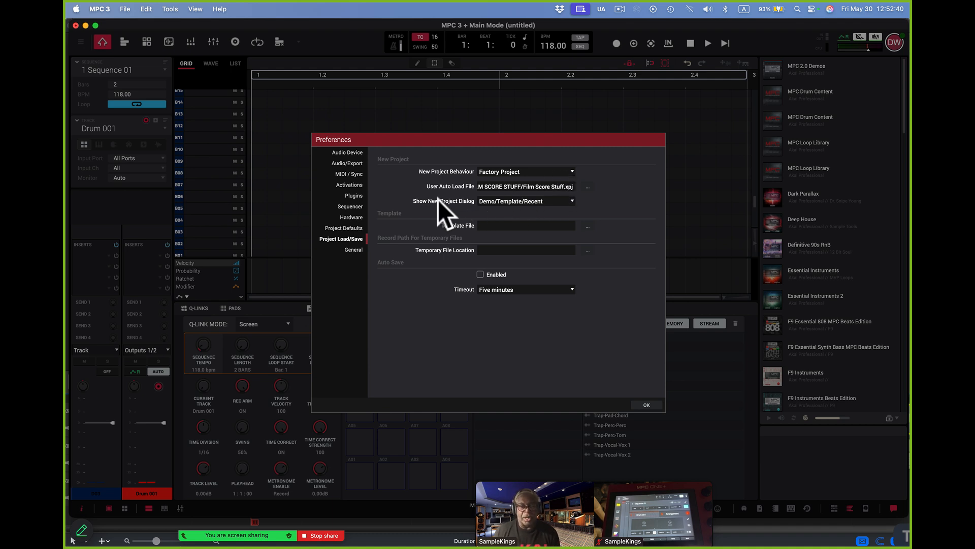
pyautogui.moveTo(441, 190)
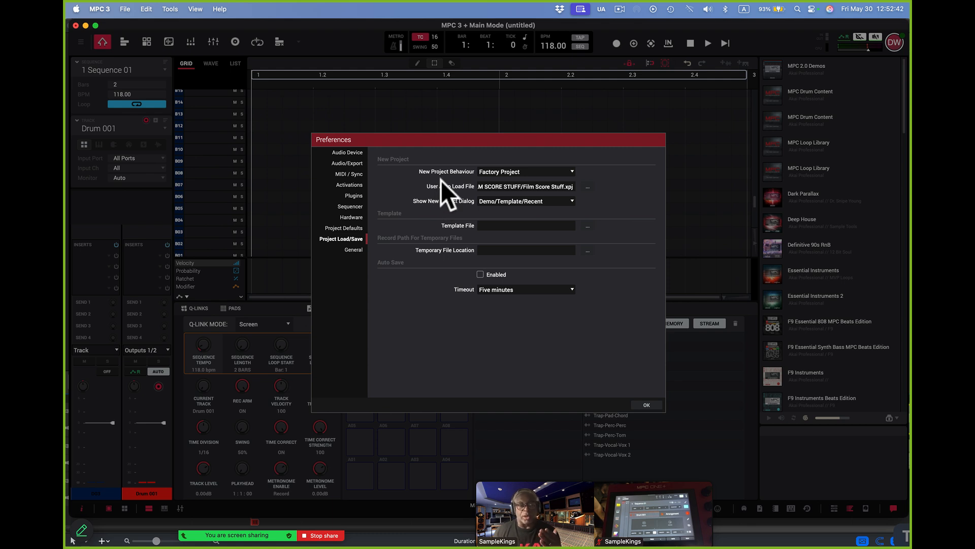
pyautogui.moveTo(448, 197)
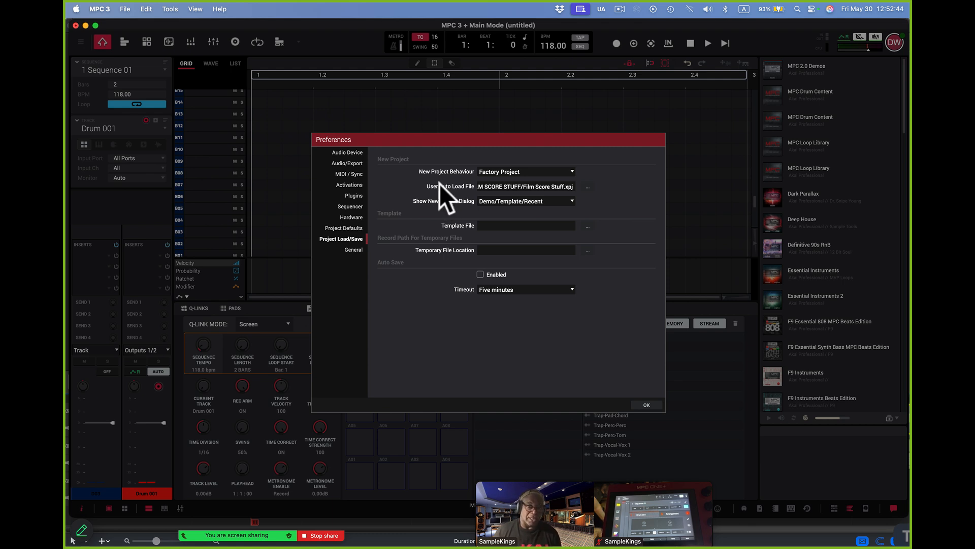
pyautogui.click(353, 250)
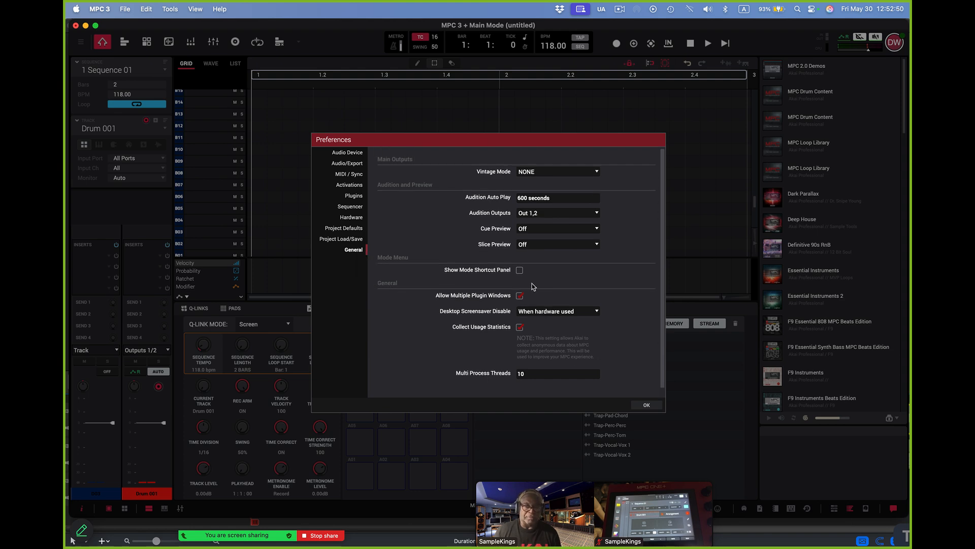
pyautogui.click(646, 404)
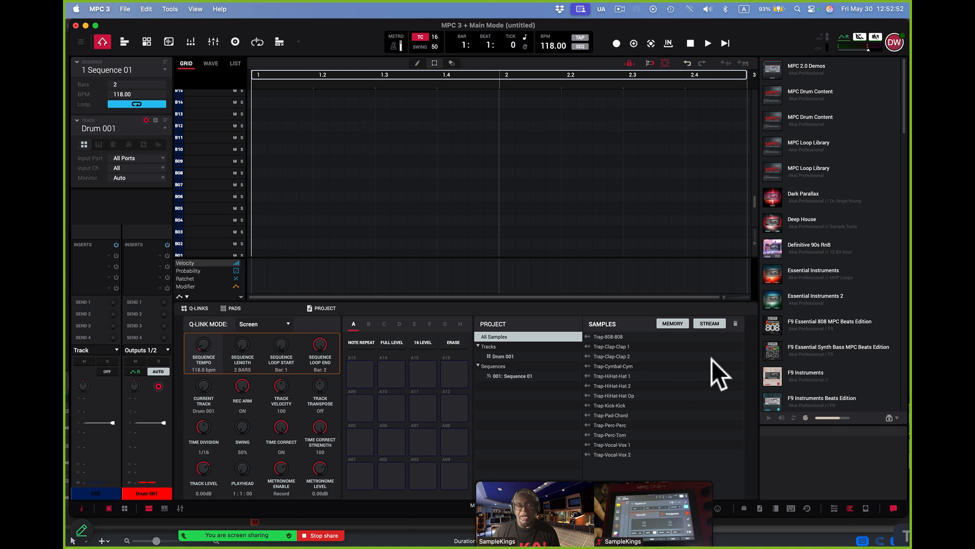
pyautogui.moveTo(657, 329)
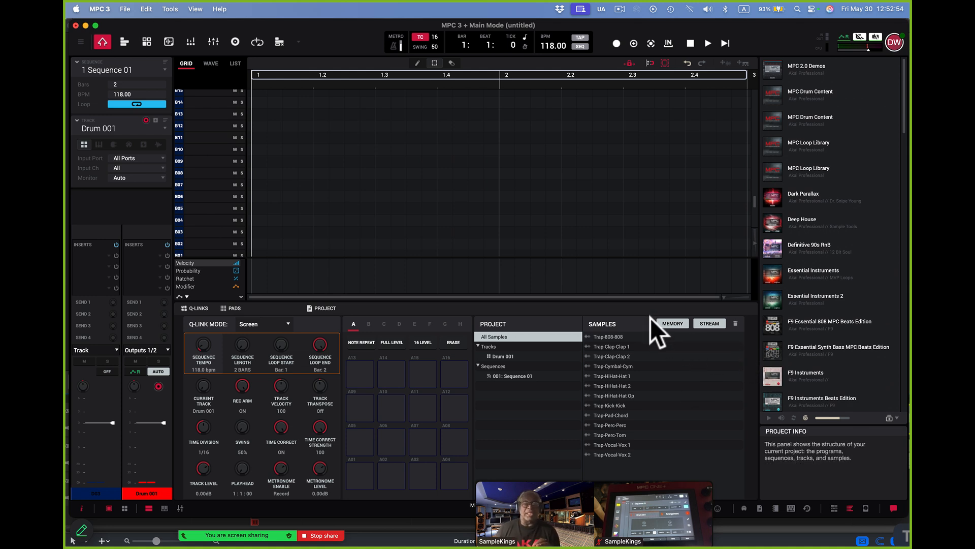
pyautogui.moveTo(569, 261)
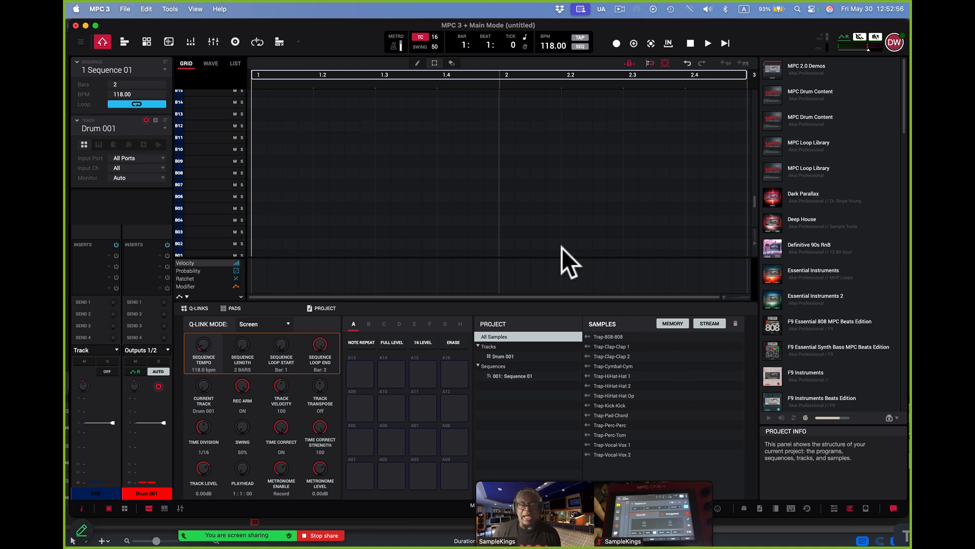
pyautogui.moveTo(696, 56)
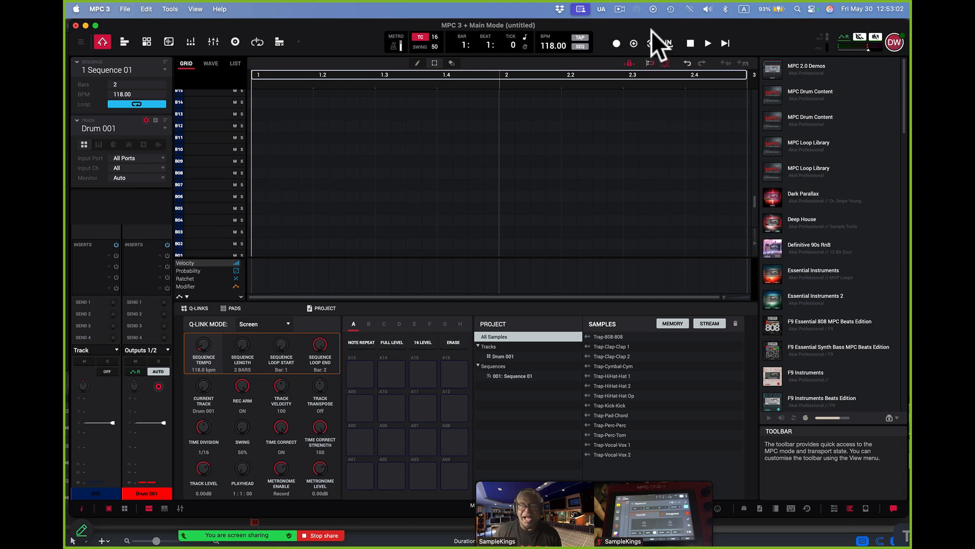
pyautogui.moveTo(617, 42)
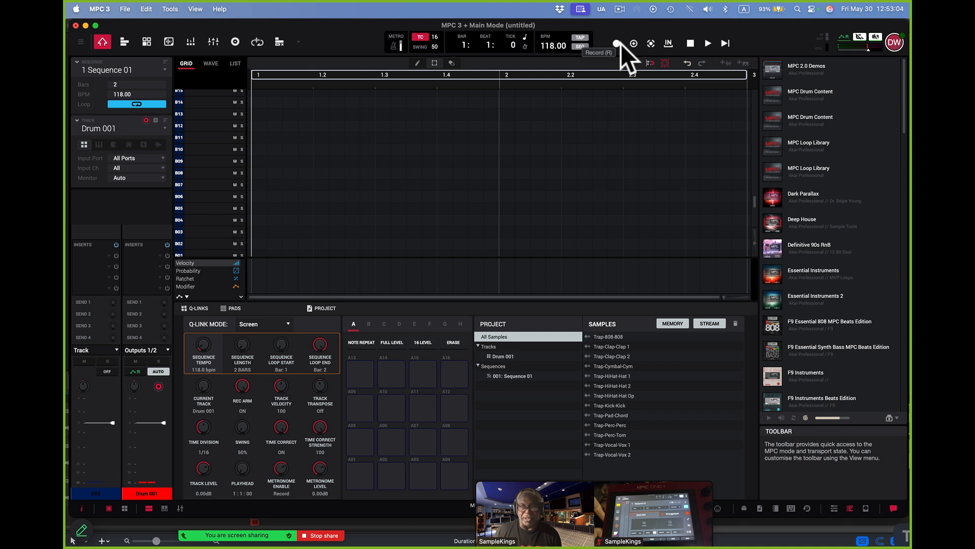
pyautogui.moveTo(633, 44)
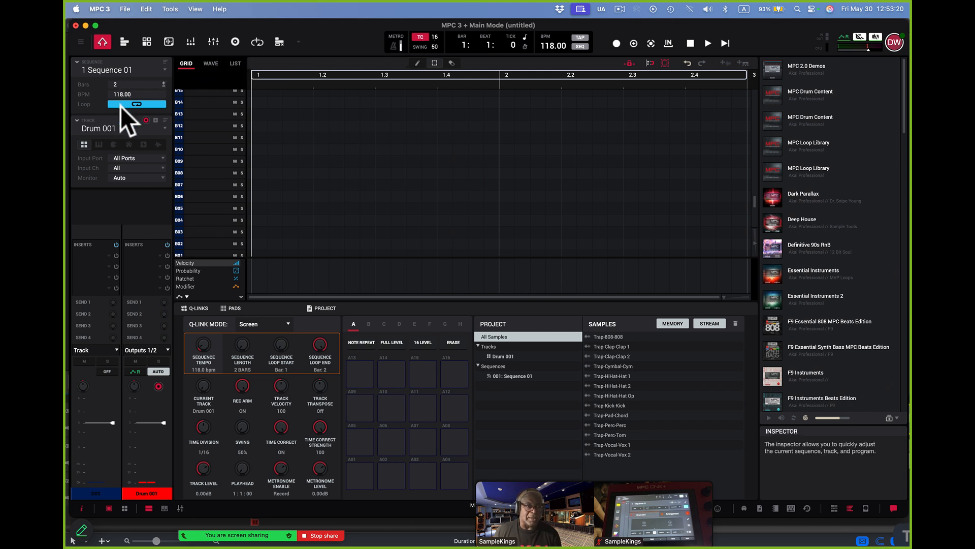
pyautogui.moveTo(137, 104)
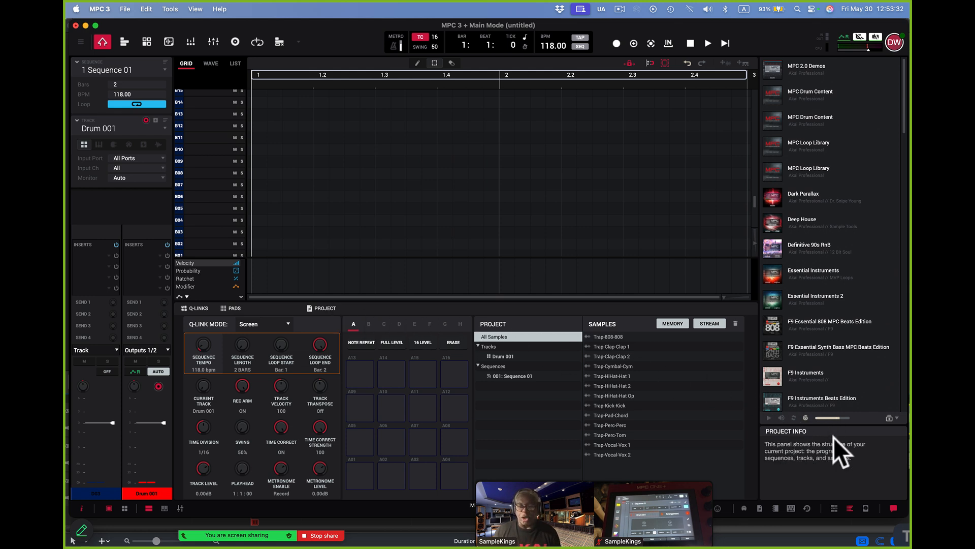
pyautogui.moveTo(895, 507)
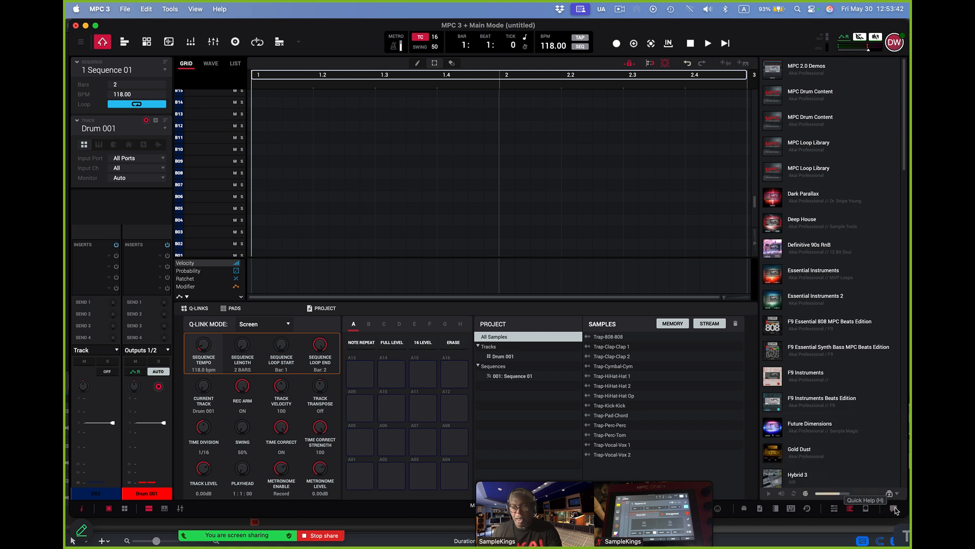
pyautogui.moveTo(893, 508)
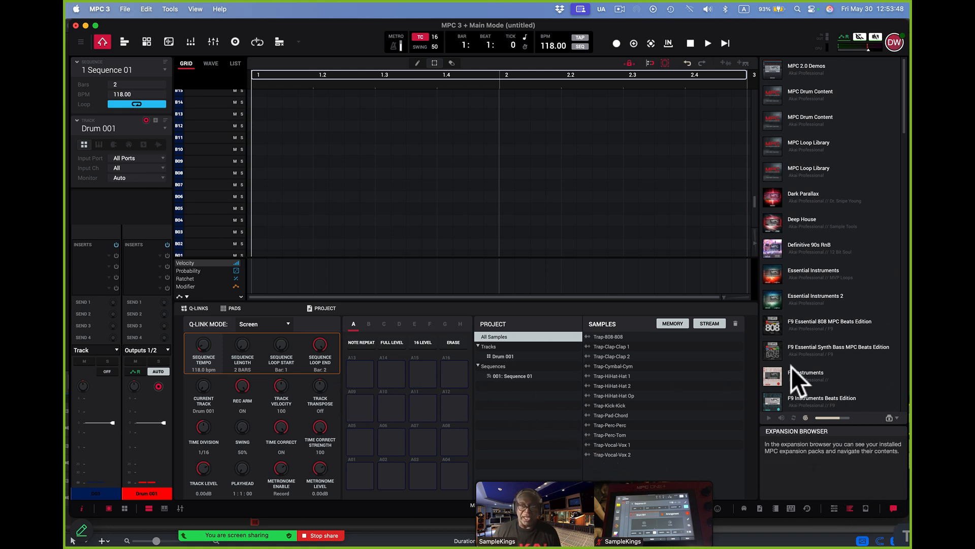
pyautogui.moveTo(833, 319)
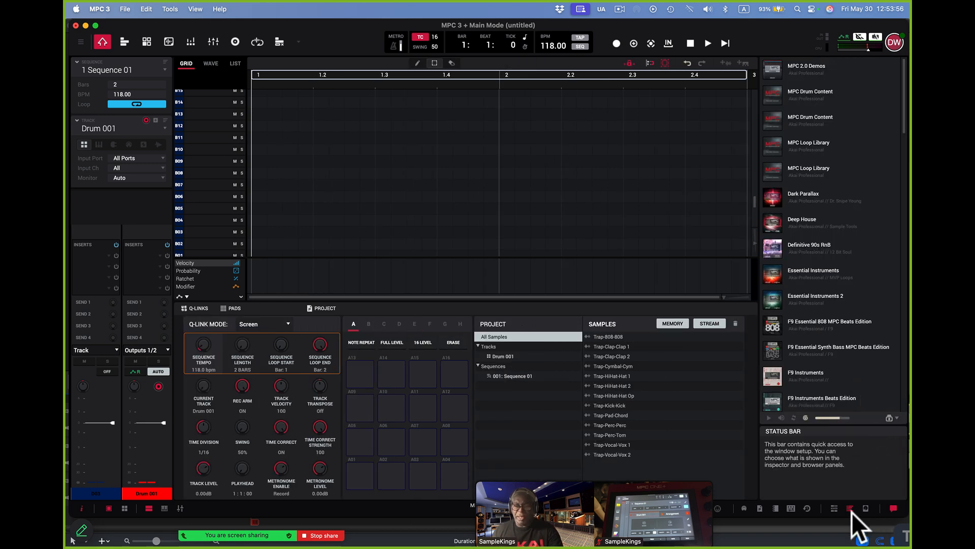
pyautogui.moveTo(850, 510)
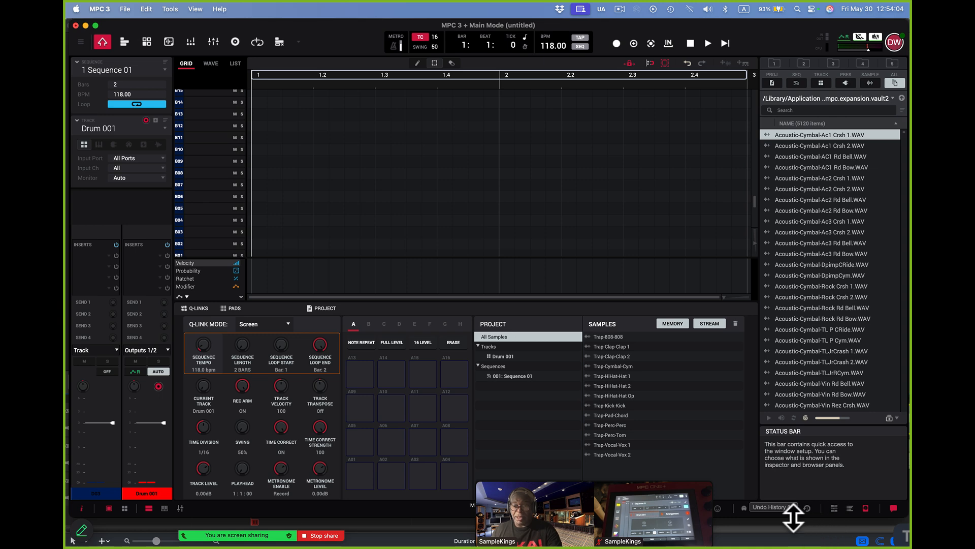
pyautogui.moveTo(866, 509)
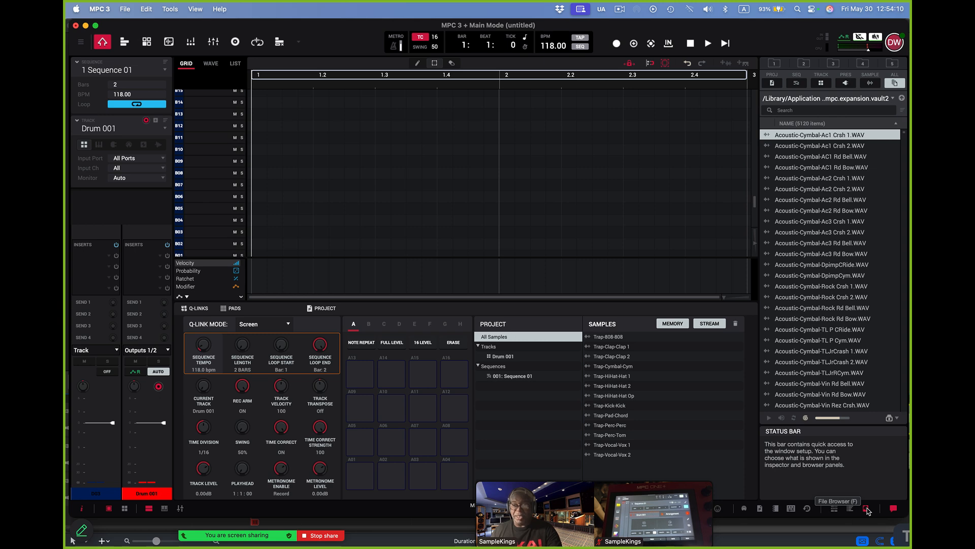
# - Hide the file browser panel so the sequence grid fills the window
pyautogui.click(835, 508)
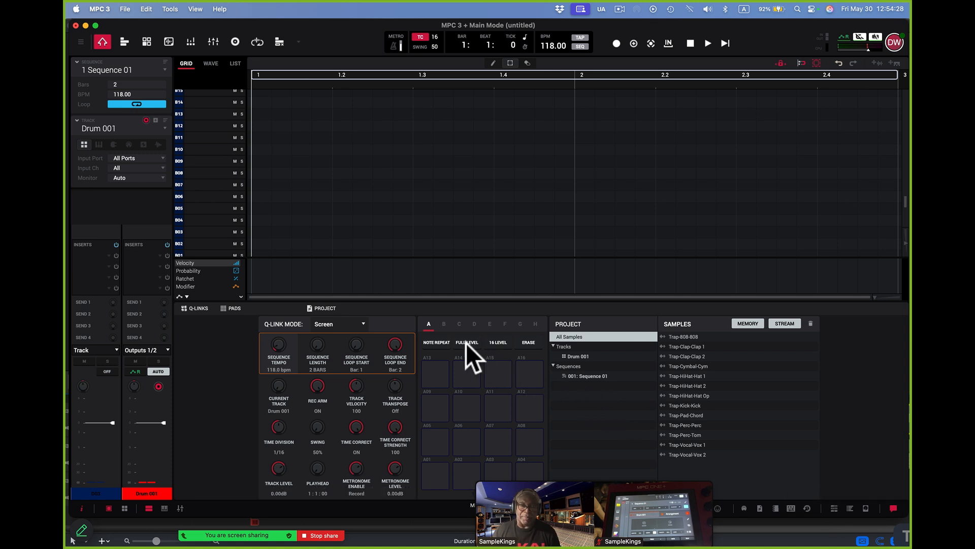
pyautogui.moveTo(159, 53)
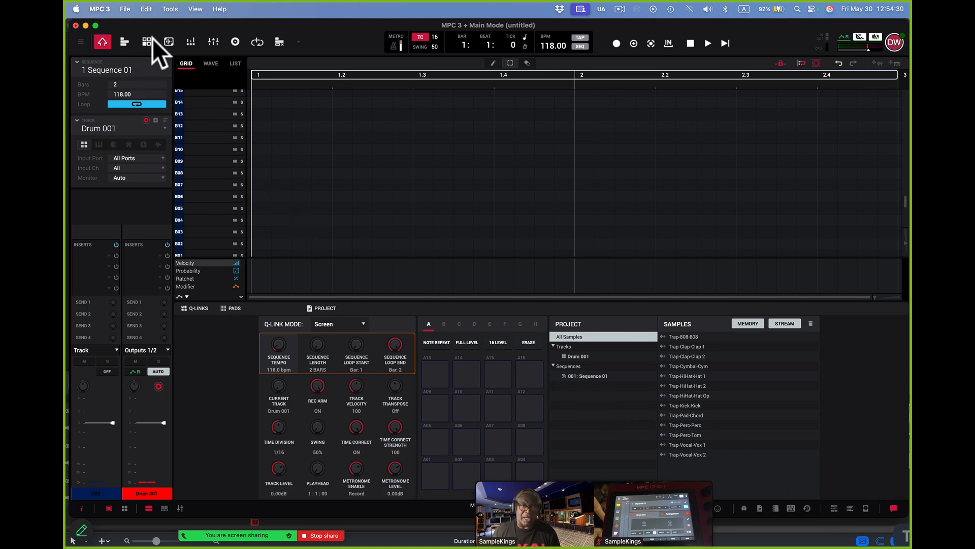
pyautogui.moveTo(169, 47)
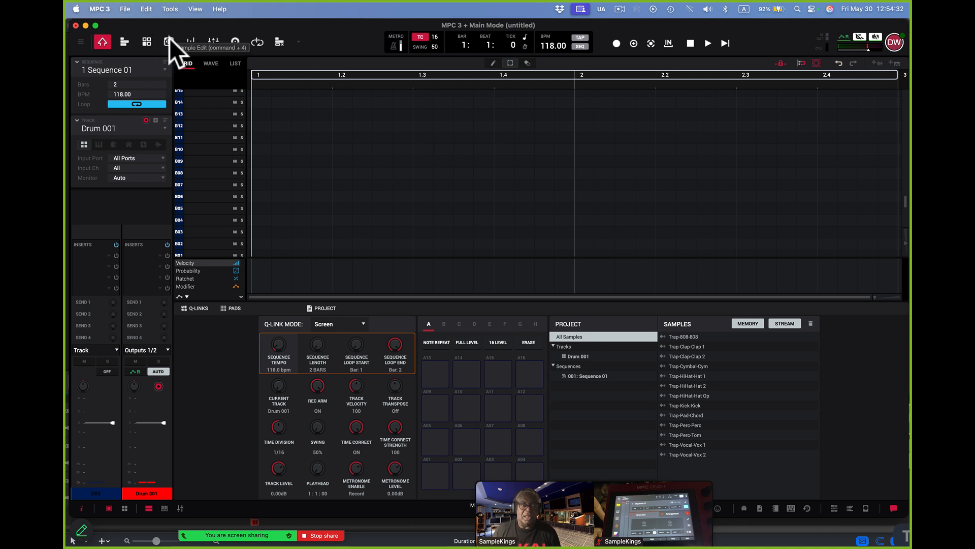
pyautogui.moveTo(136, 19)
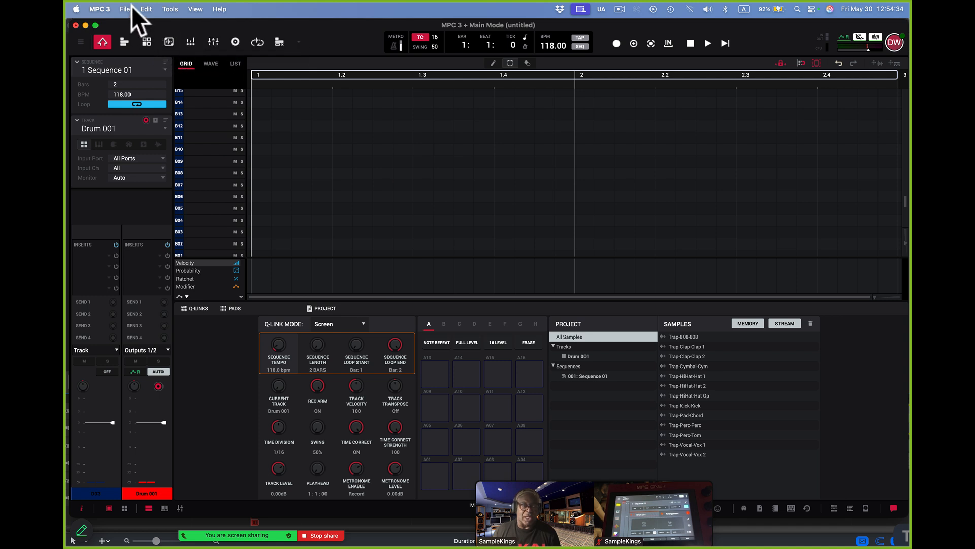
# - Load recent project Film Score Stuff.xpj, confirming the replacement and importing all sequences
pyautogui.click(125, 8)
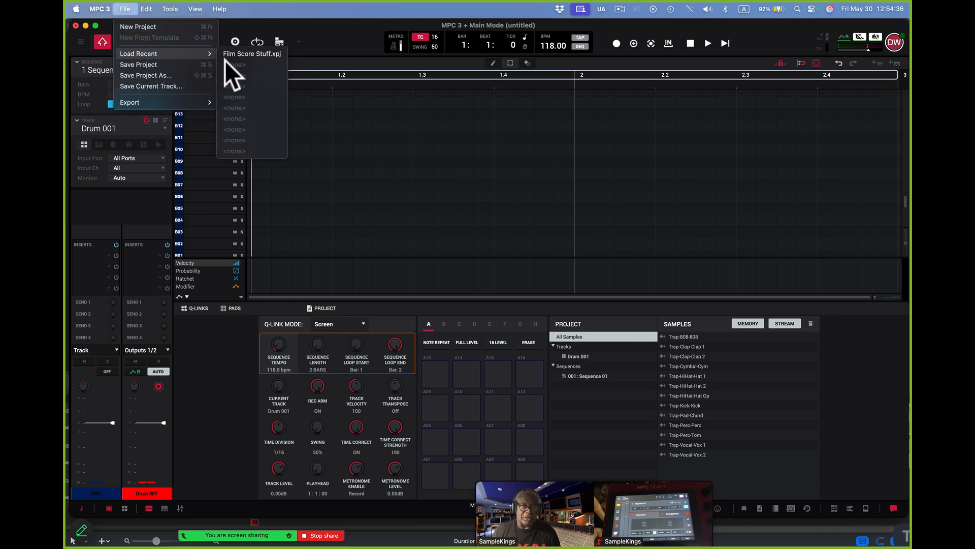
pyautogui.click(252, 54)
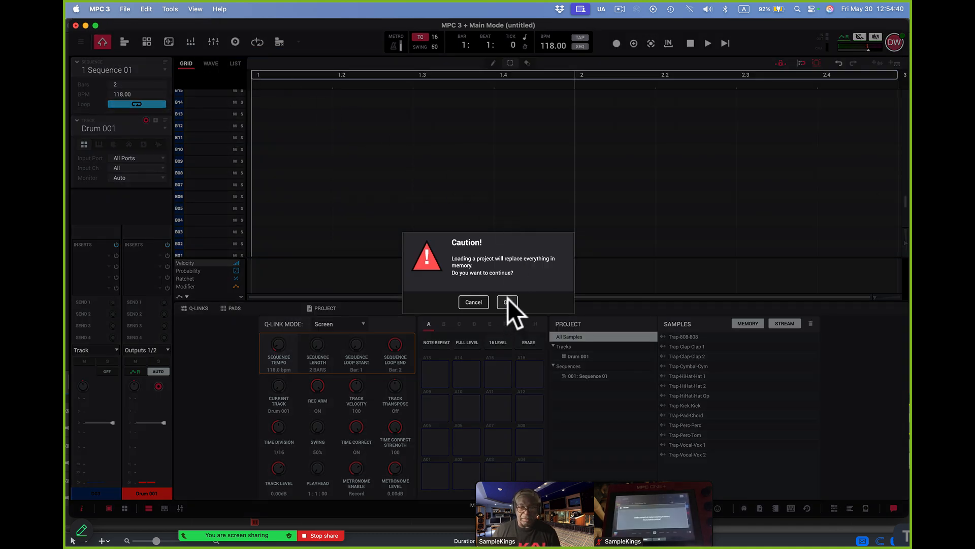
pyautogui.click(507, 301)
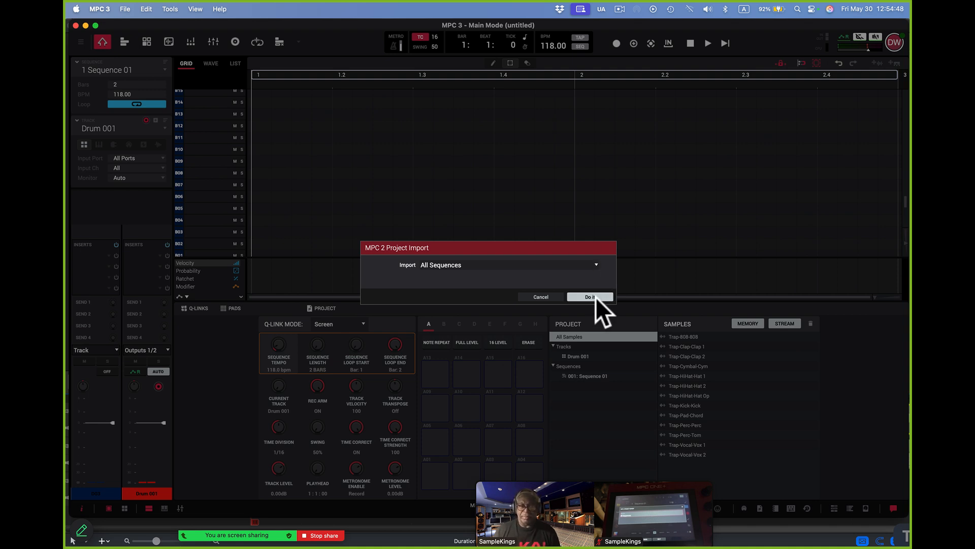
pyautogui.click(589, 296)
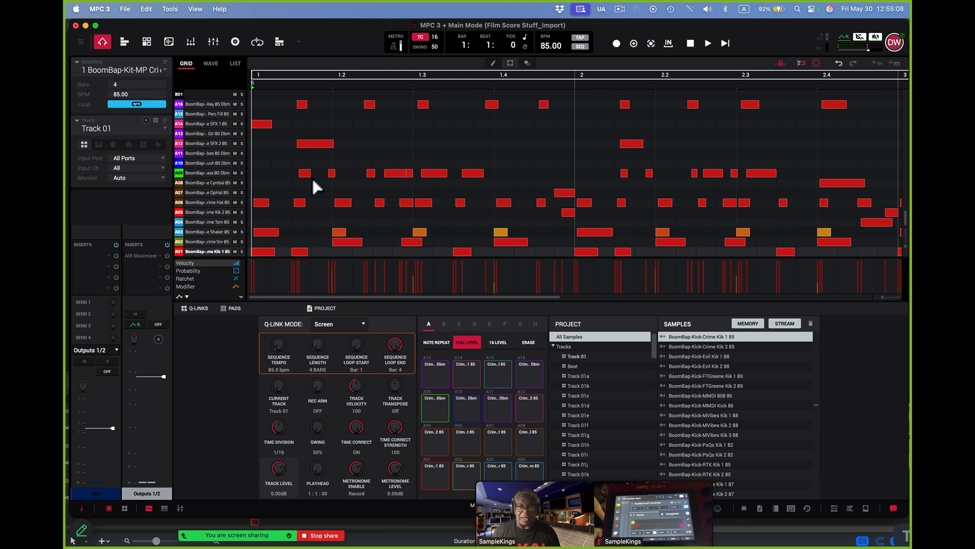
pyautogui.moveTo(684, 411)
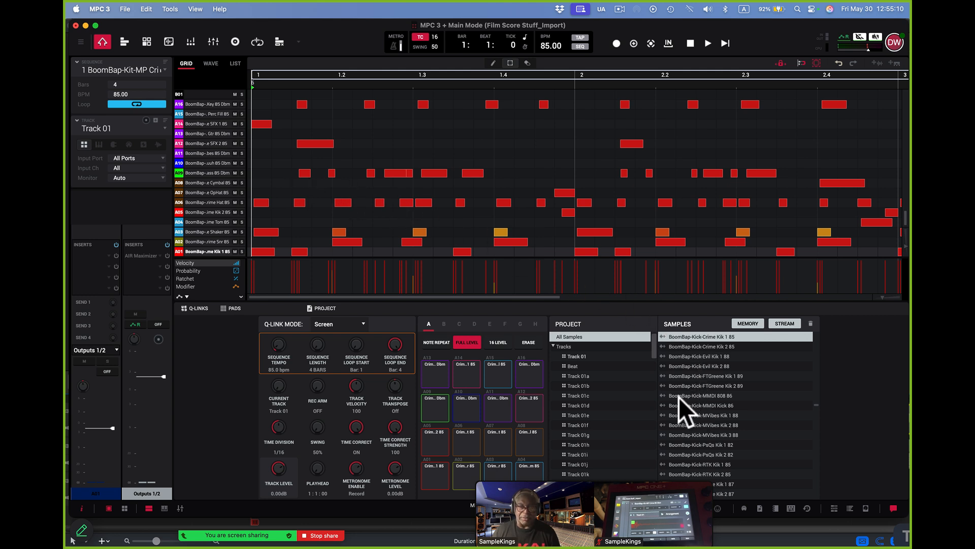
pyautogui.moveTo(444, 297)
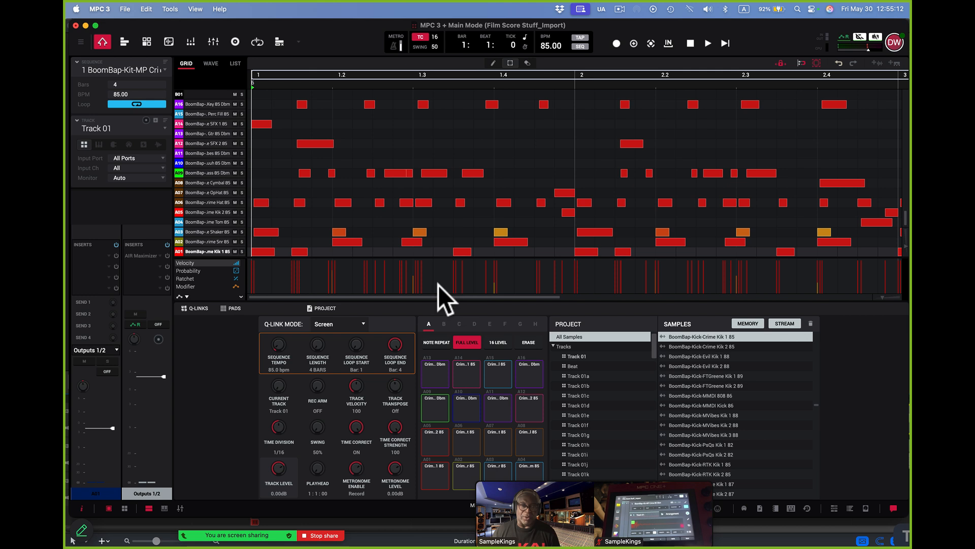
pyautogui.moveTo(398, 277)
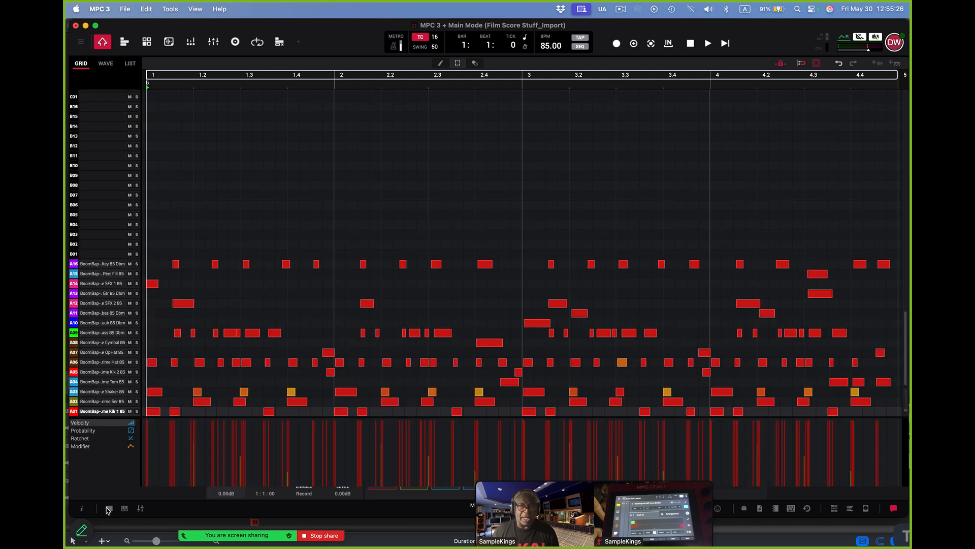
pyautogui.moveTo(108, 508)
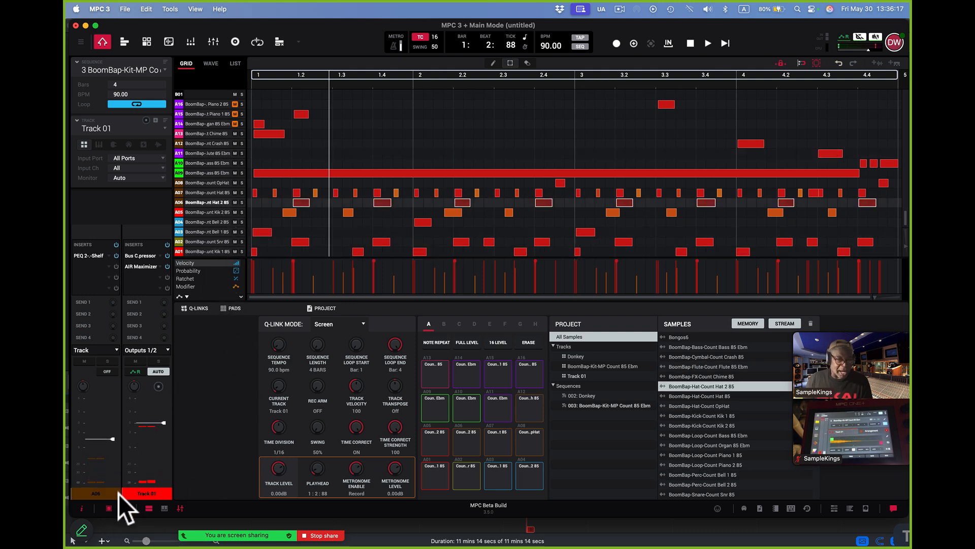
pyautogui.moveTo(108, 508)
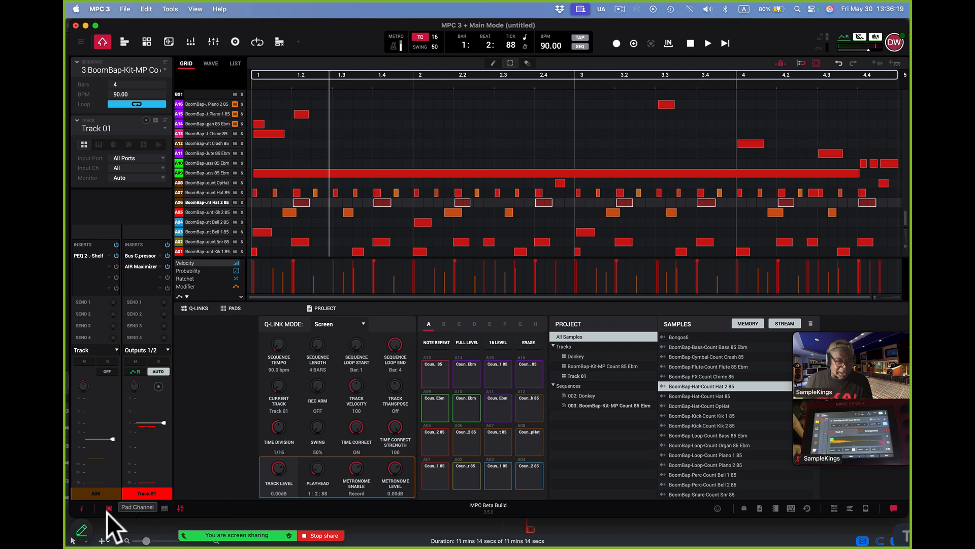
# - Switch to the track channel strip, hide the lower panels, and show the MIDI keyboard
pyautogui.click(107, 507)
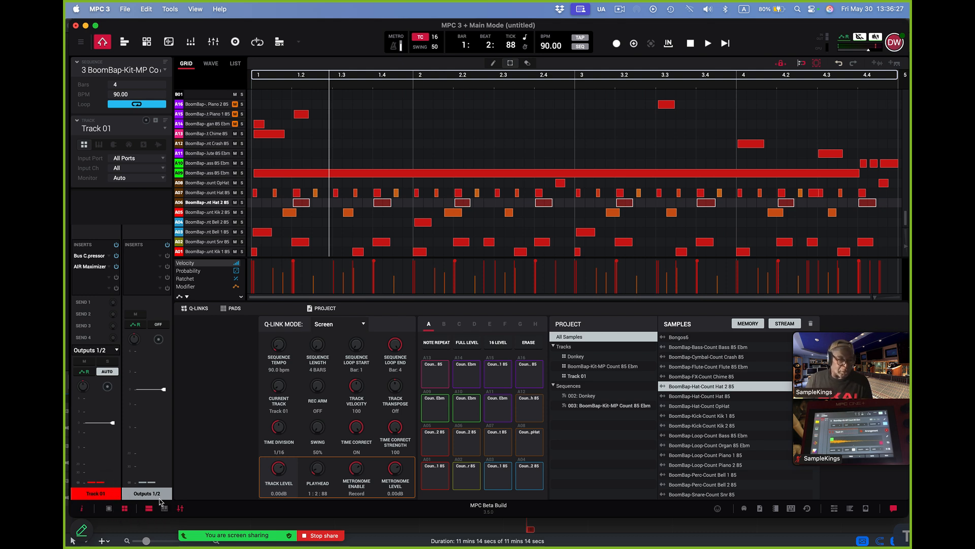
pyautogui.moveTo(185, 507)
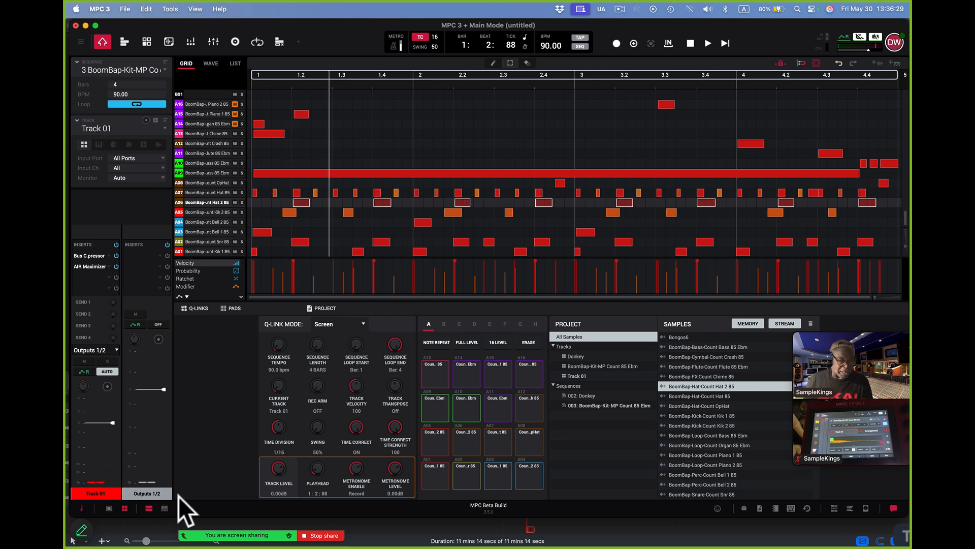
pyautogui.click(149, 508)
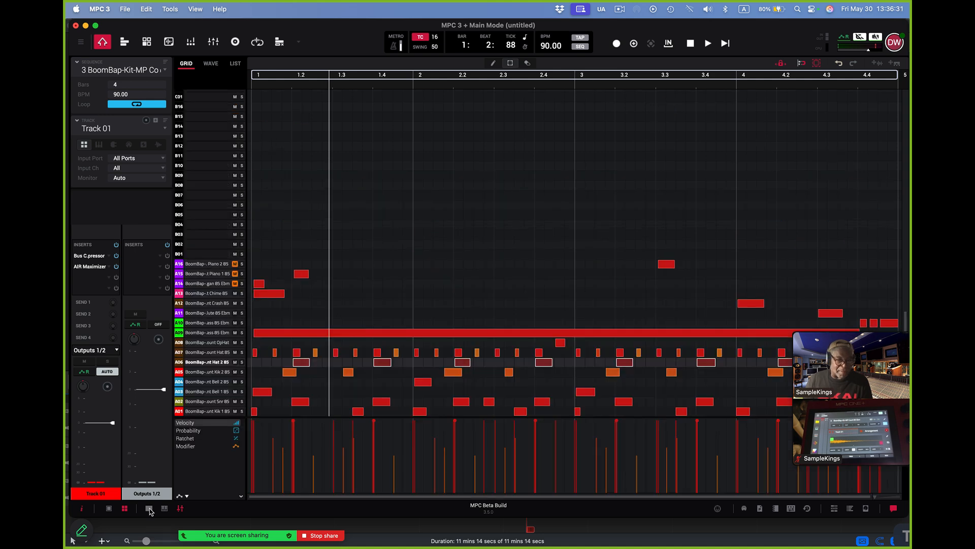
pyautogui.click(163, 508)
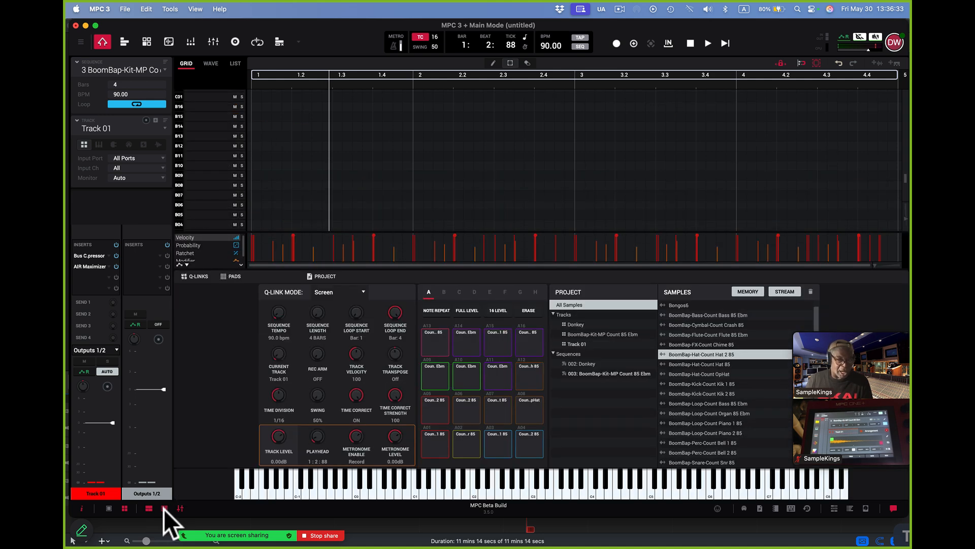
pyautogui.moveTo(164, 508)
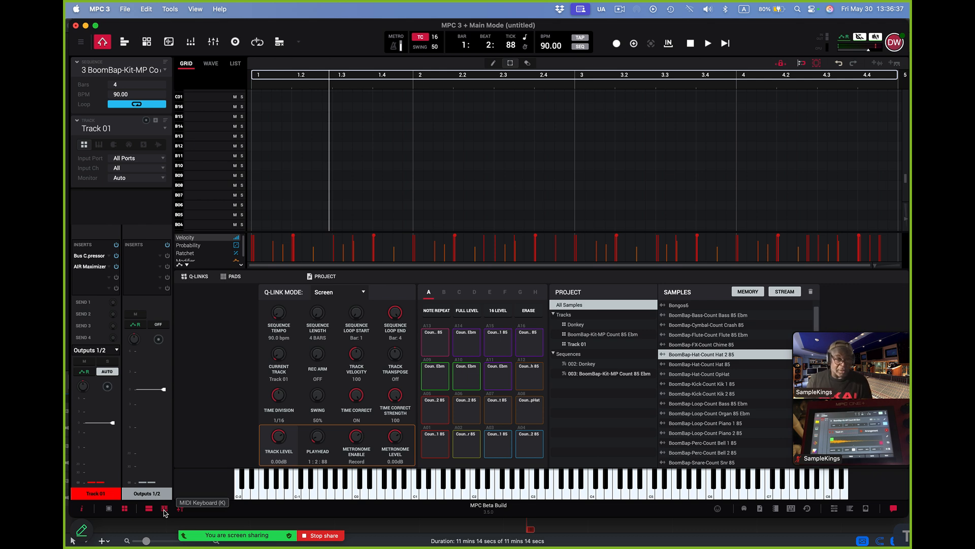
pyautogui.moveTo(182, 508)
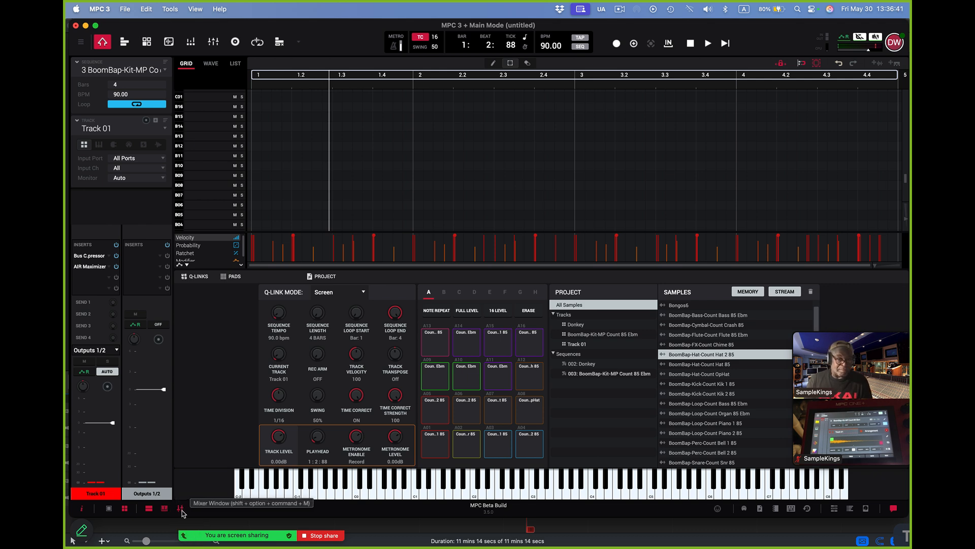
# - Open the mixer window and play the beat to watch the channel meters
pyautogui.click(181, 508)
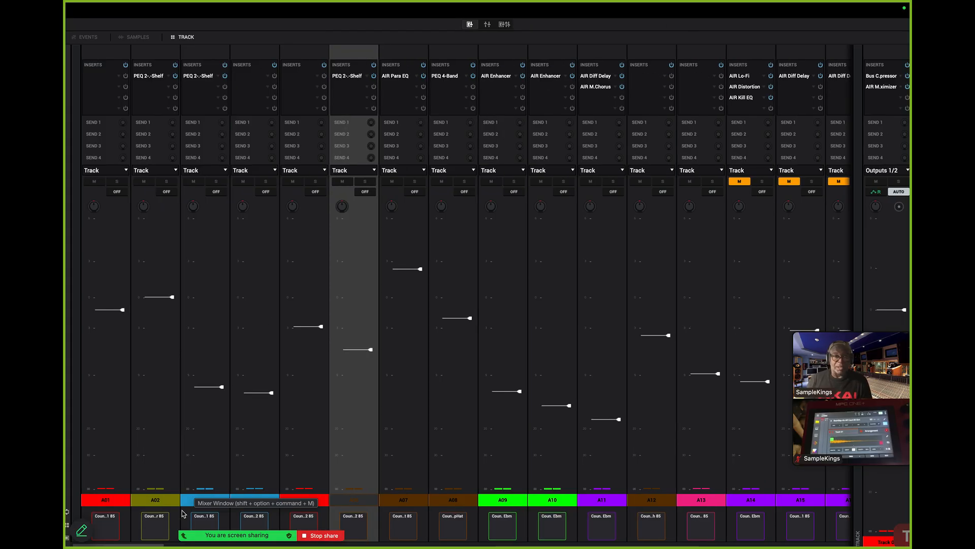
pyautogui.moveTo(453, 498)
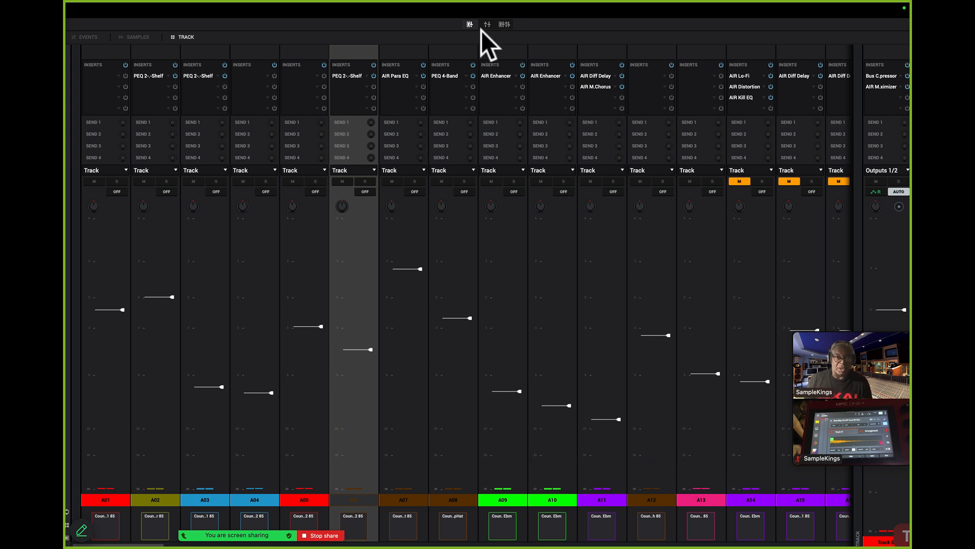
pyautogui.moveTo(470, 24)
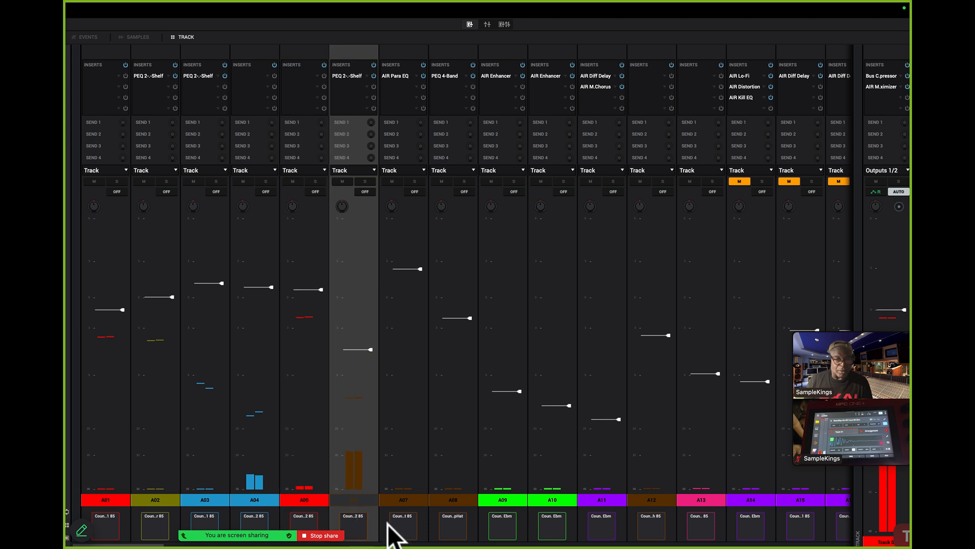
pyautogui.click(501, 499)
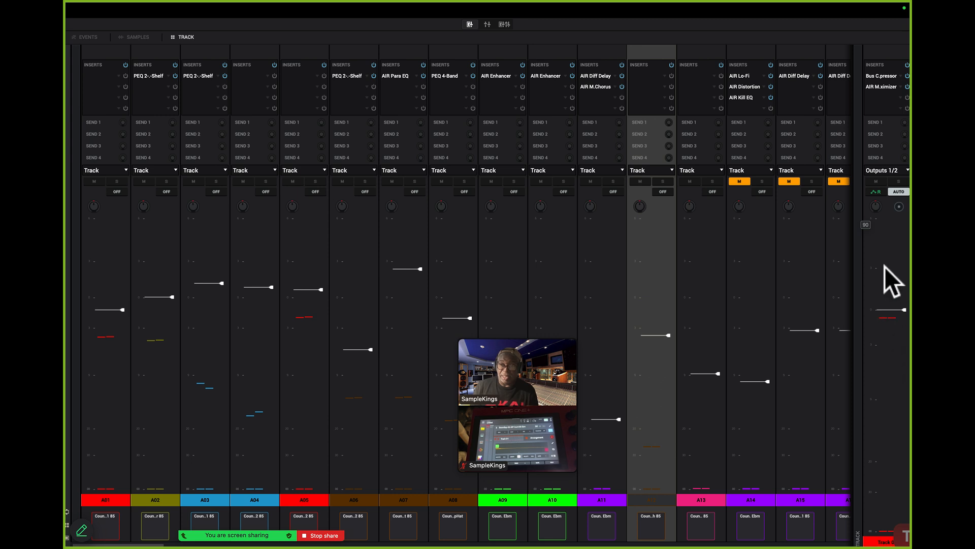
pyautogui.moveTo(885, 263)
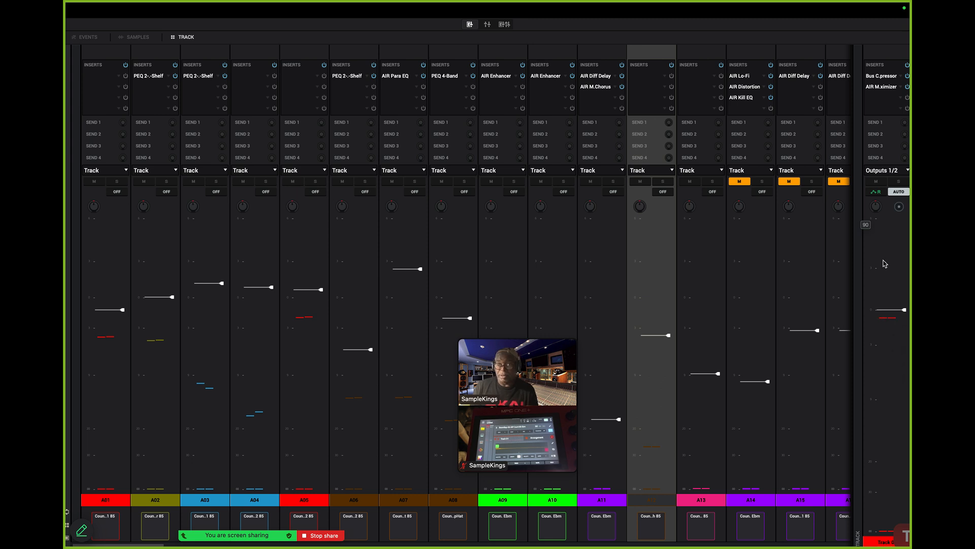
pyautogui.moveTo(888, 274)
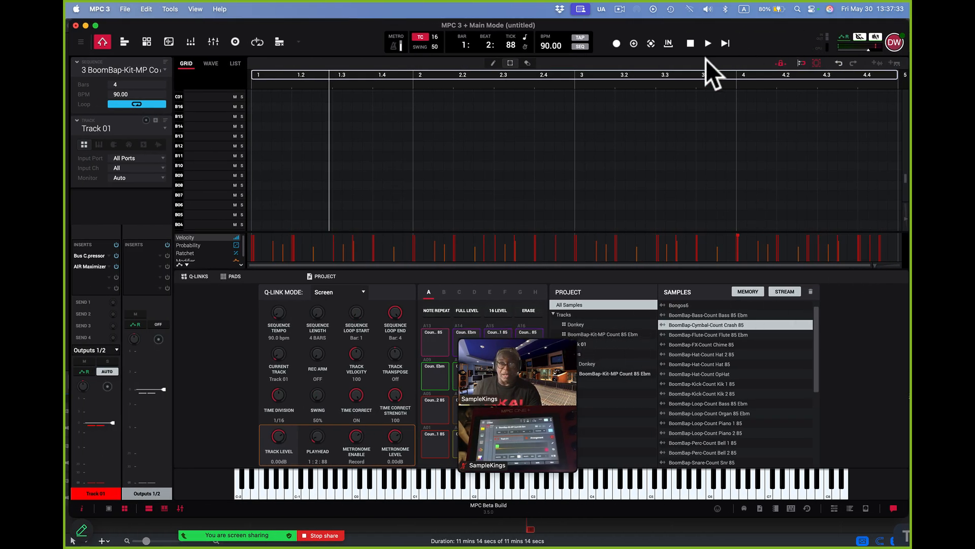
# - Play the sequence, then select track A09 in the mixer and mute then unmute it
pyautogui.click(707, 42)
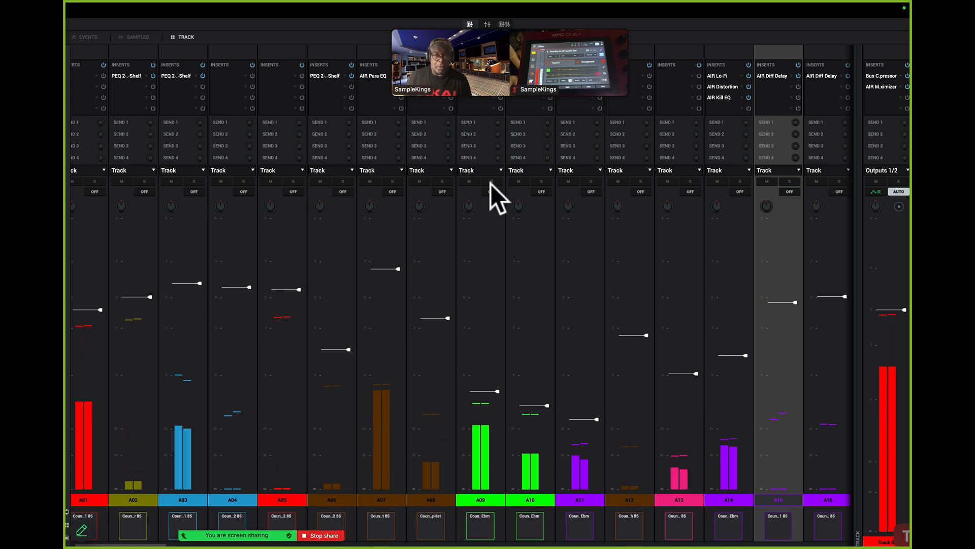
pyautogui.click(492, 181)
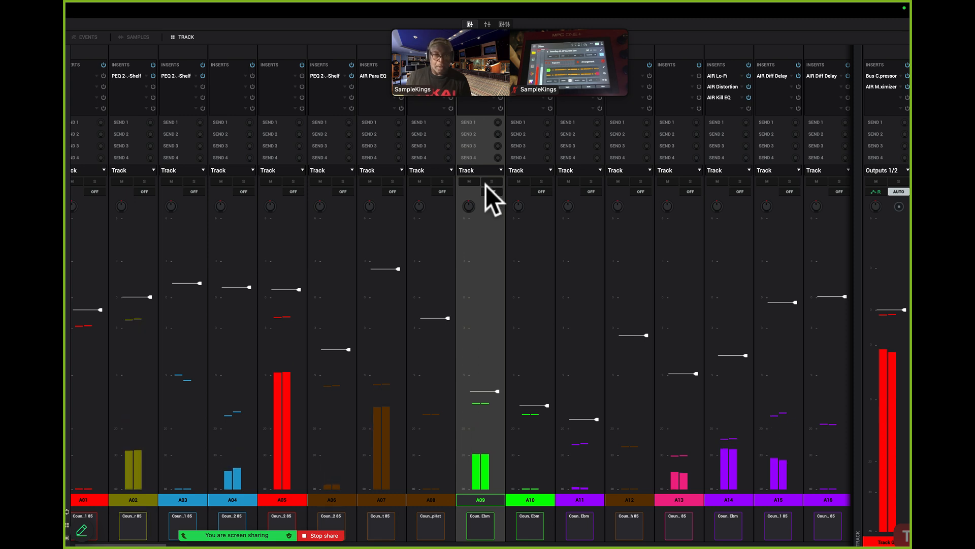
pyautogui.click(469, 181)
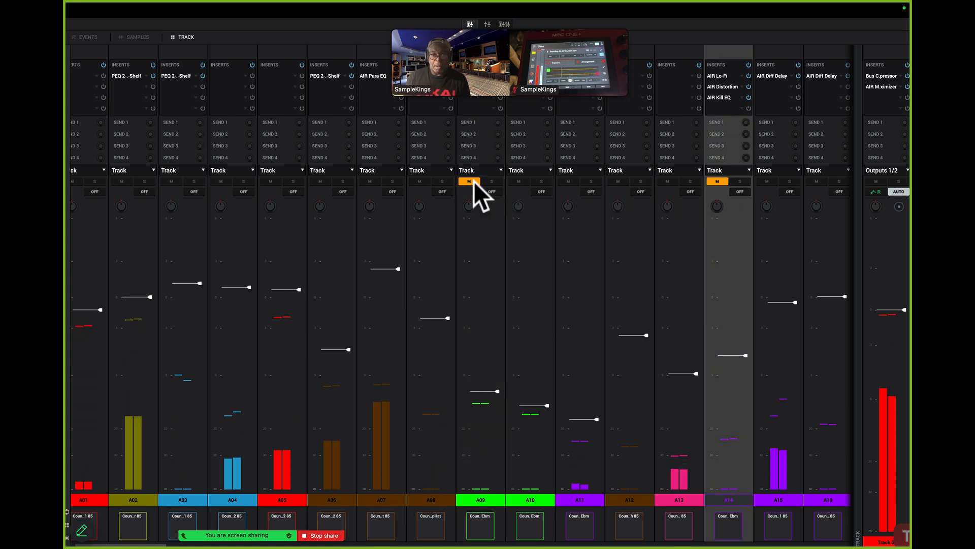
pyautogui.click(469, 181)
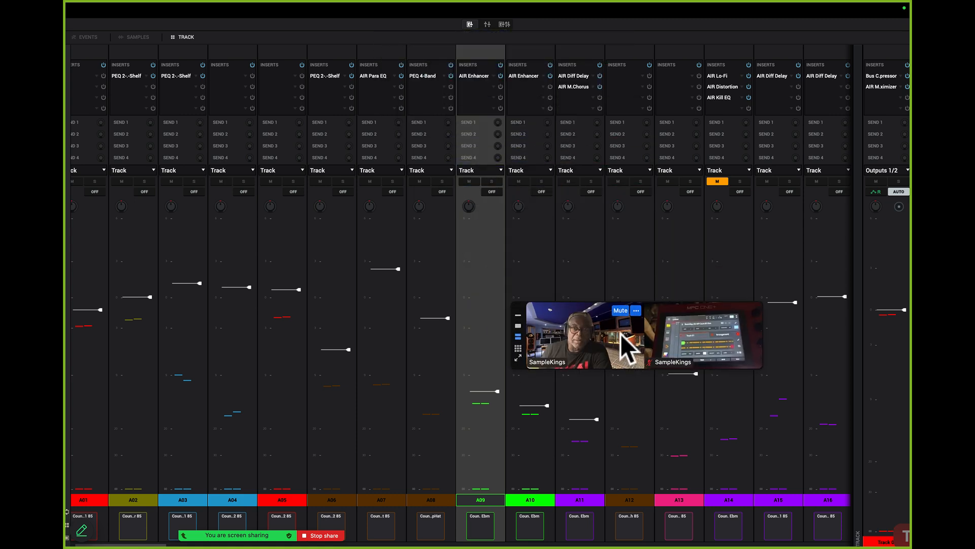
# - View the submix, return and main output channels, then return to the track mixer
pyautogui.click(487, 25)
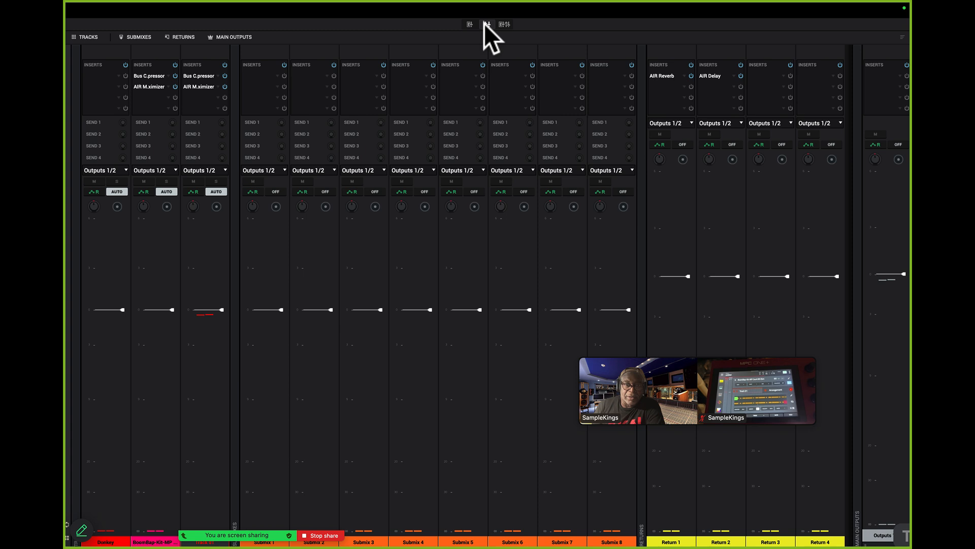
pyautogui.moveTo(488, 25)
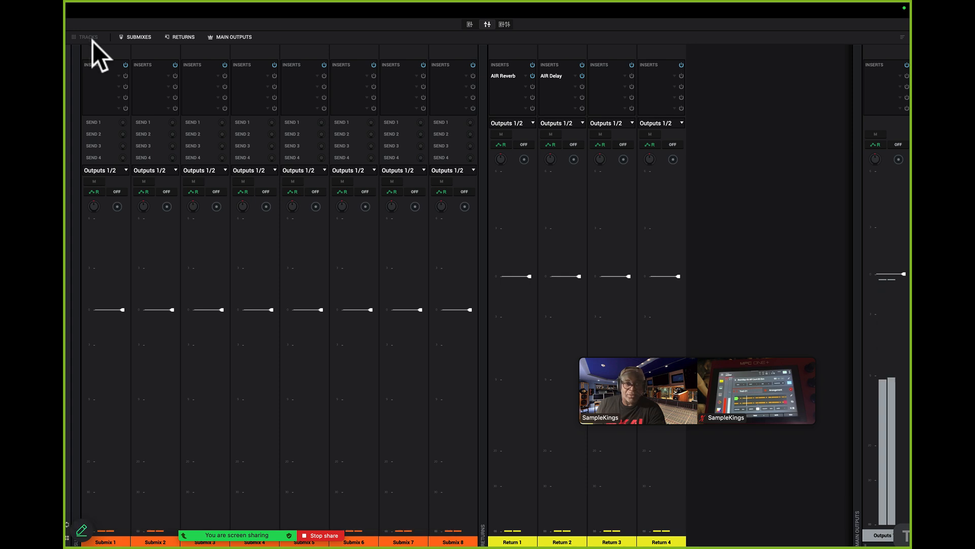
pyautogui.moveTo(383, 108)
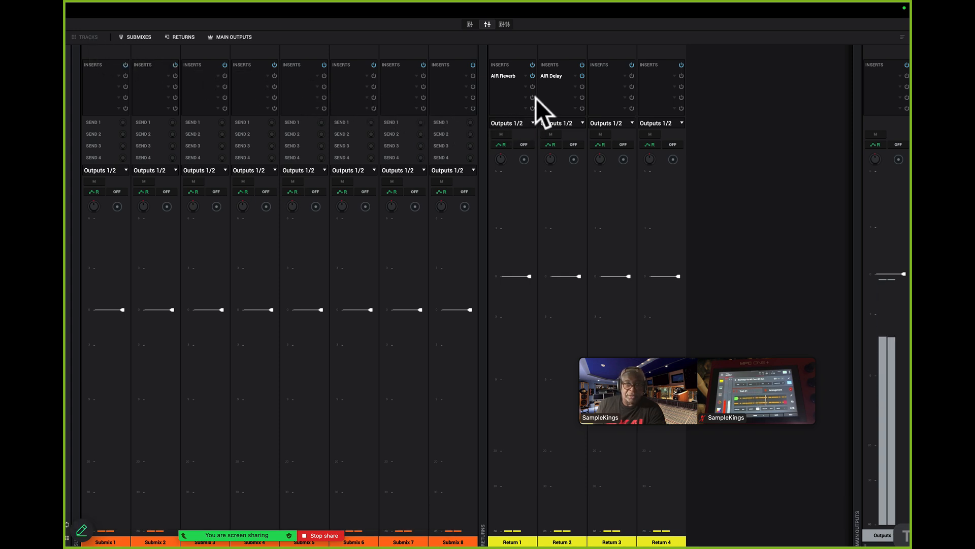
pyautogui.click(470, 24)
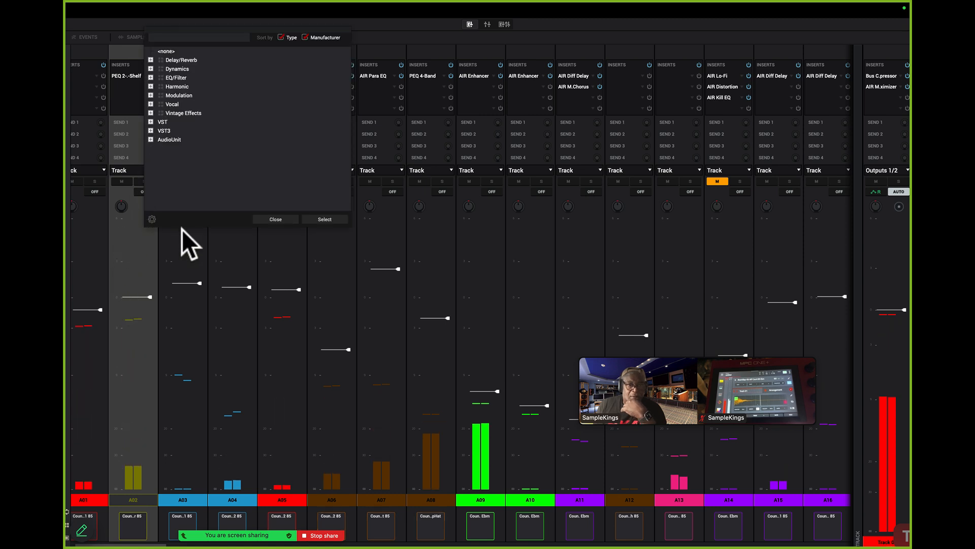
# - Close the insert effect list, raise A02's Send 1 level, and show submix/return channels
pyautogui.click(275, 219)
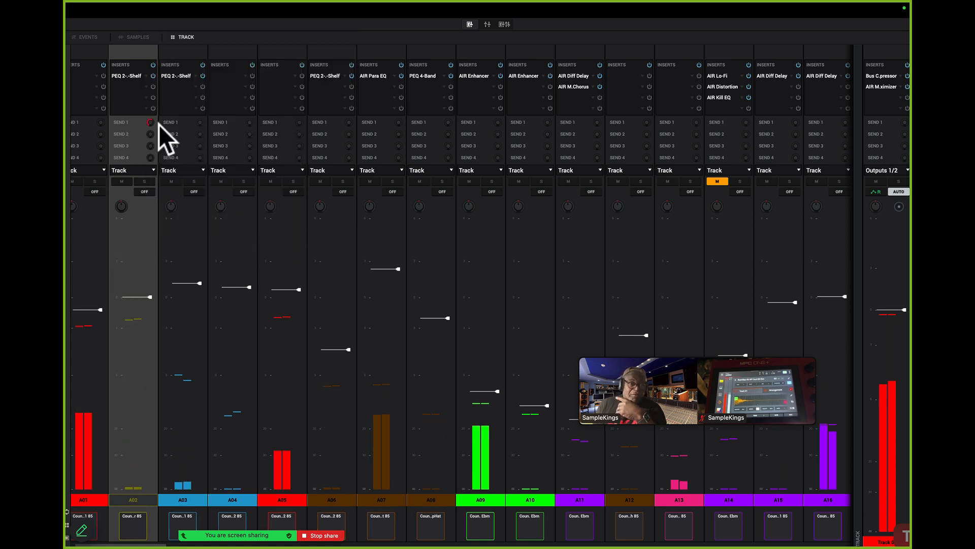
pyautogui.moveTo(149, 121); pyautogui.dragTo(150, 122)
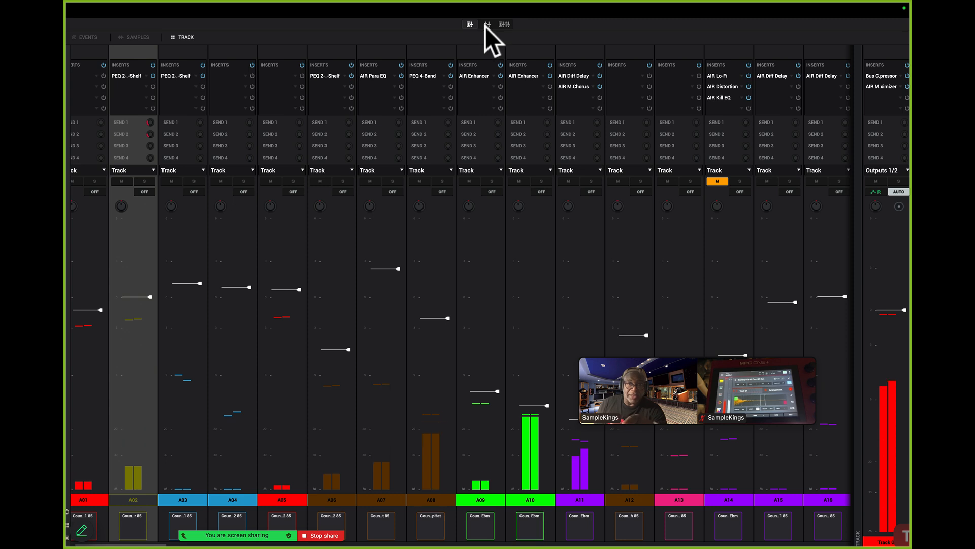
pyautogui.click(488, 24)
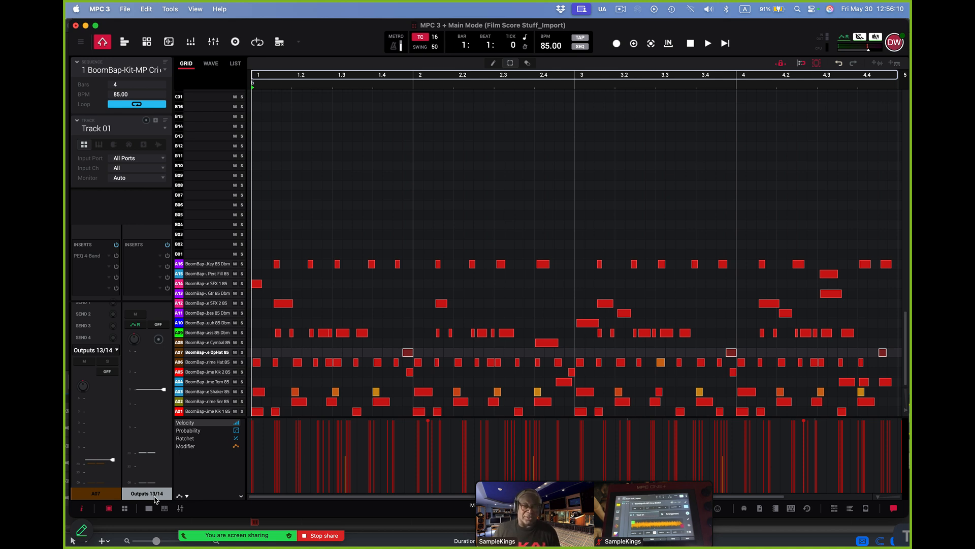
pyautogui.moveTo(231, 346)
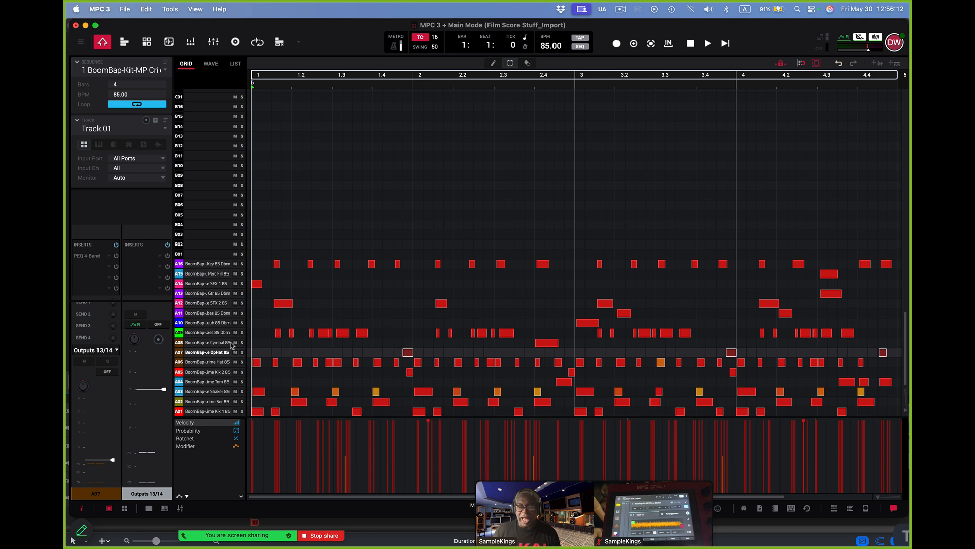
pyautogui.moveTo(907, 494)
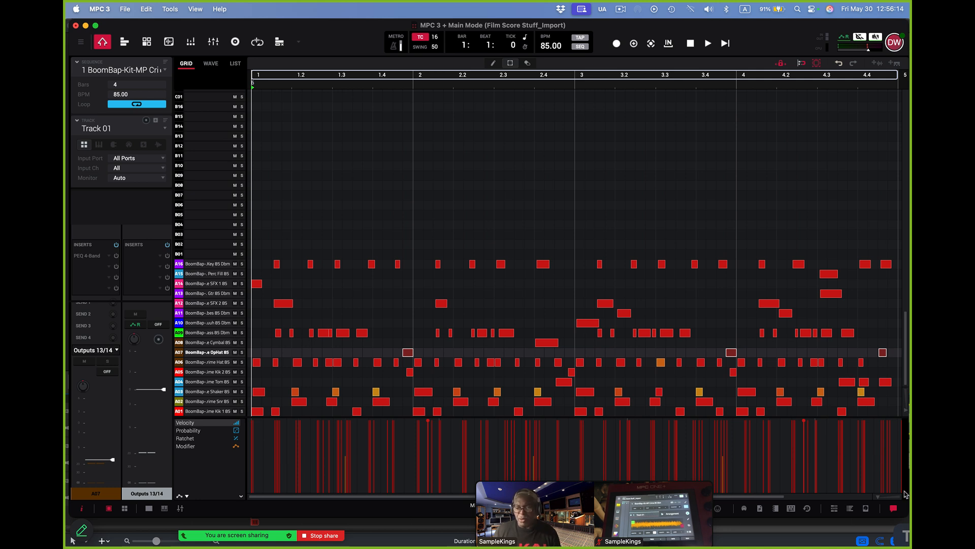
# - Start a new untitled project from the default template, discarding changes to the imported beat
pyautogui.click(125, 8)
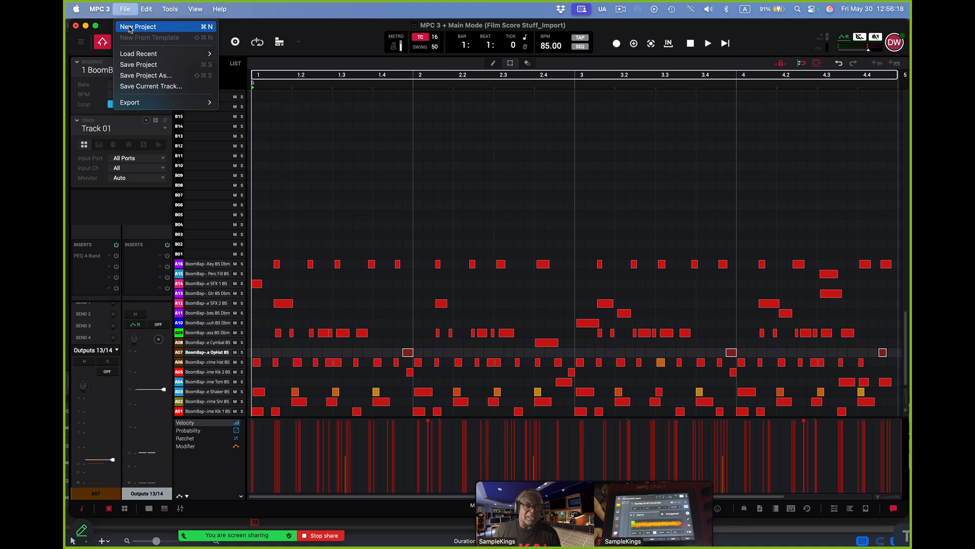
pyautogui.click(139, 26)
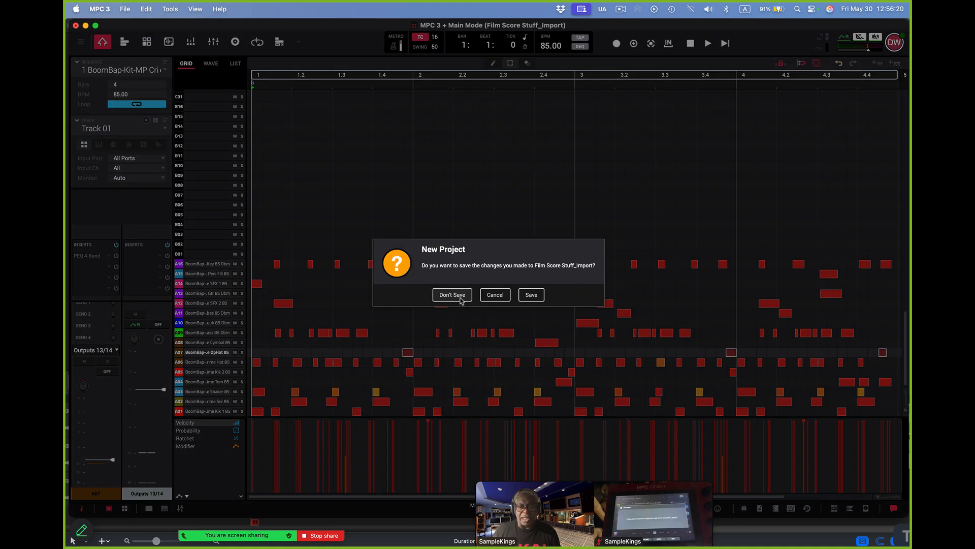
pyautogui.click(452, 295)
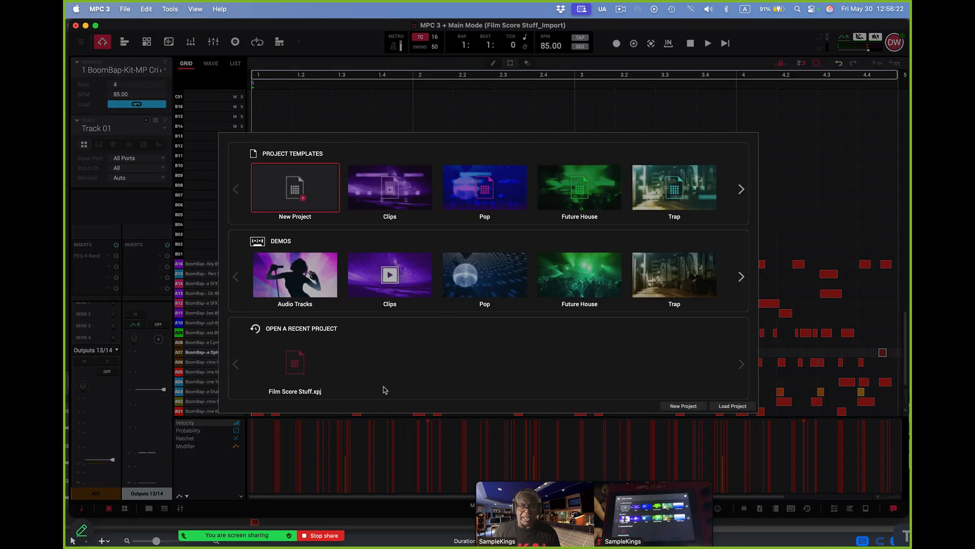
pyautogui.click(682, 405)
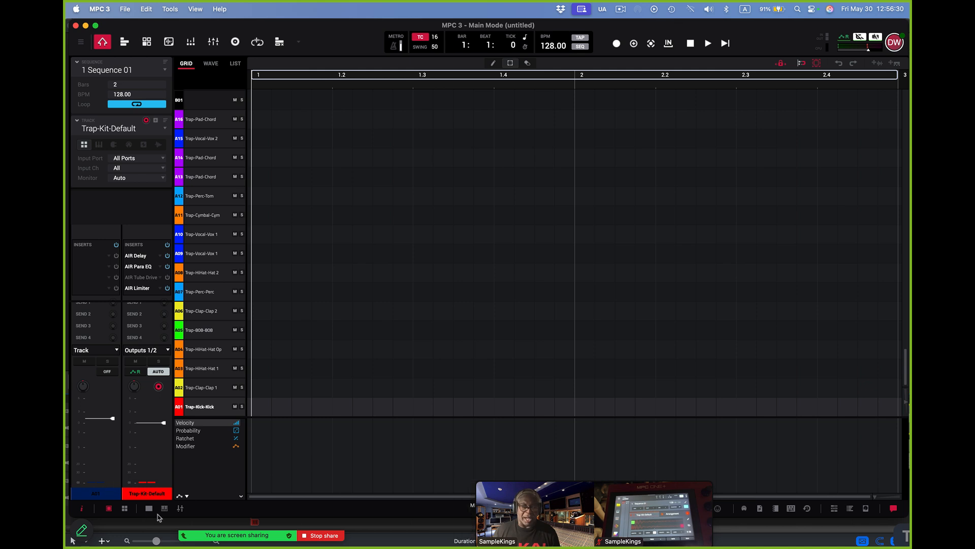
pyautogui.moveTo(148, 508)
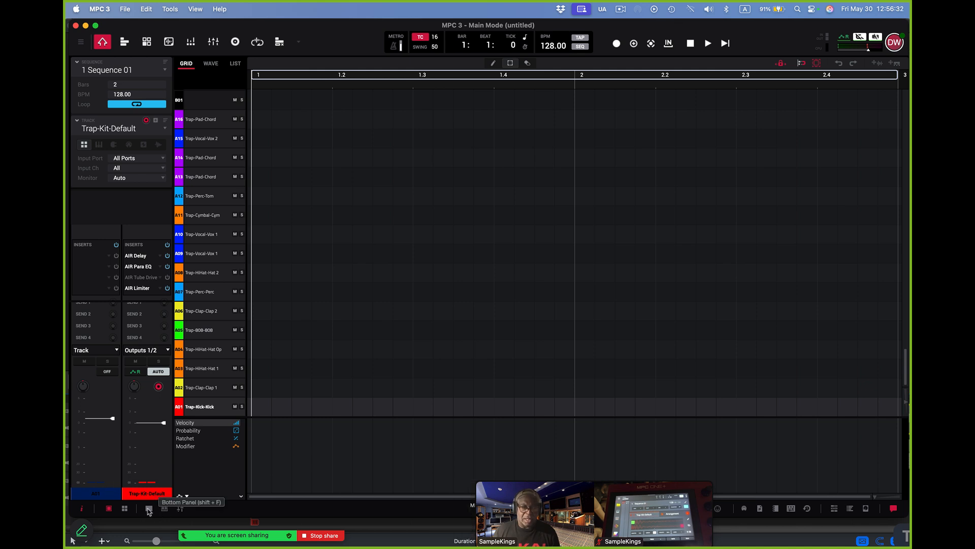
# - Show the bottom panel with pads, Q-Links and trap samples, dismissing Purge Samples without purging
pyautogui.click(148, 509)
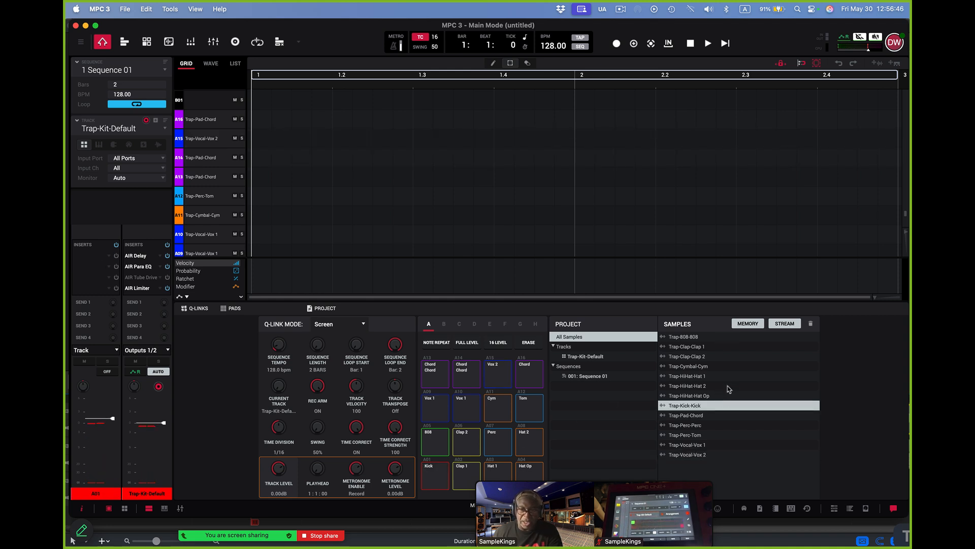
pyautogui.click(811, 323)
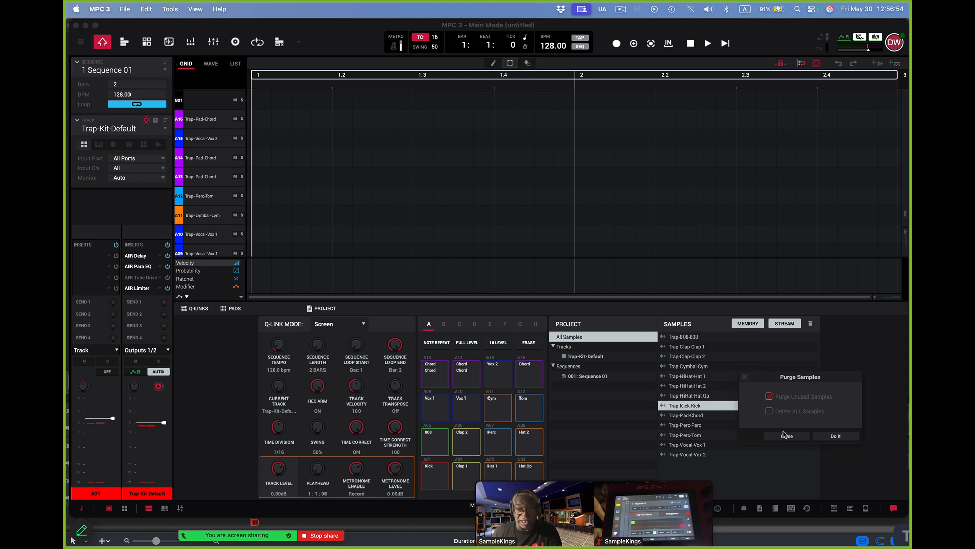
pyautogui.click(786, 434)
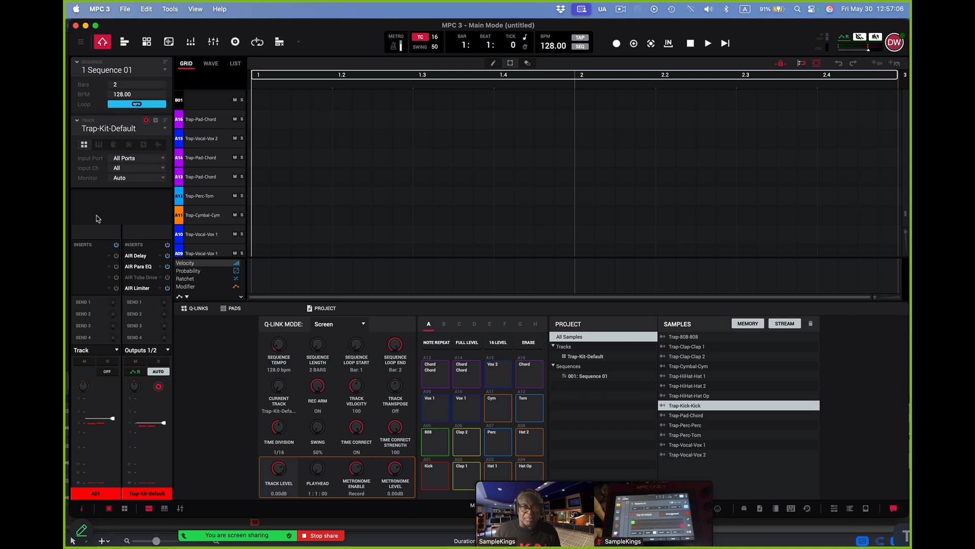
pyautogui.moveTo(106, 113)
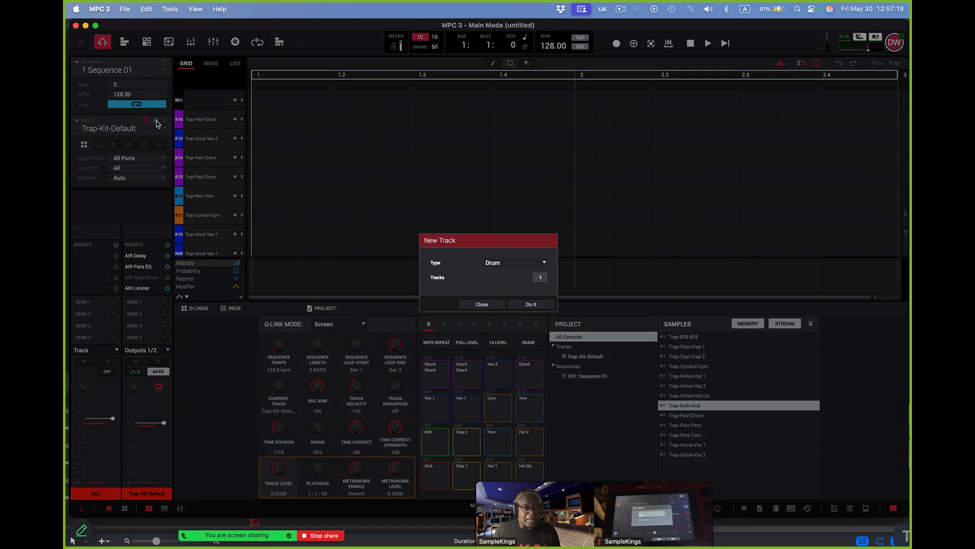
pyautogui.moveTo(508, 267)
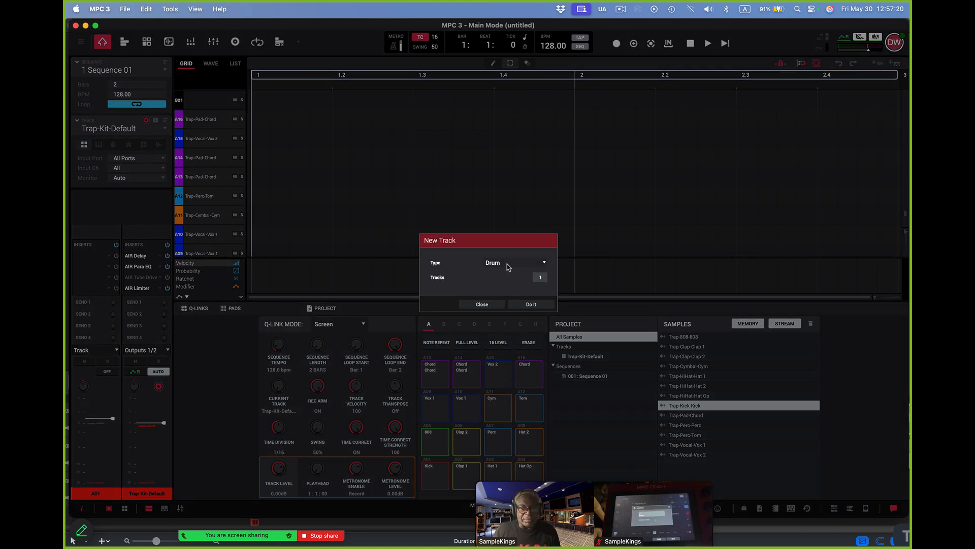
# - Create one new Plugin-type track, Plugin 001, loading TubeSynth with the Rich Swell preset
pyautogui.click(515, 262)
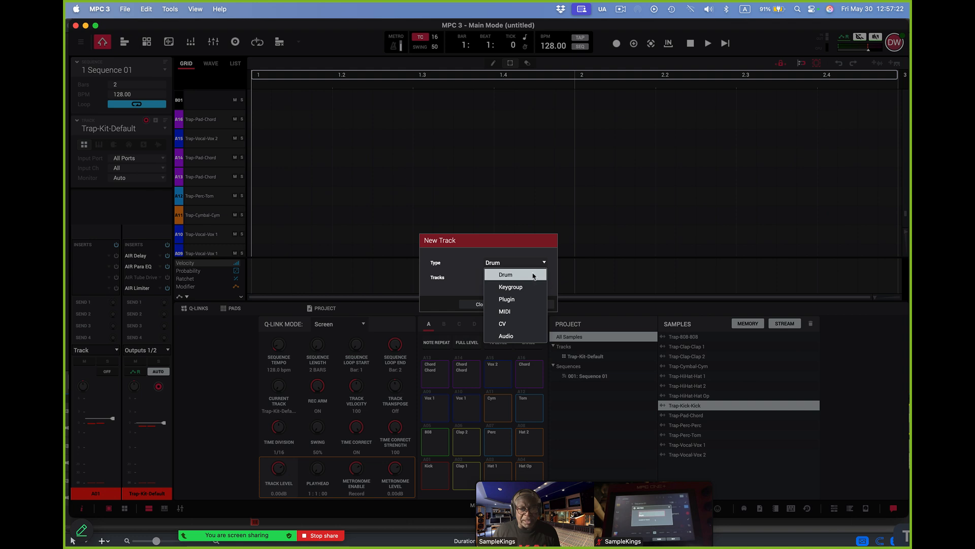
pyautogui.click(507, 299)
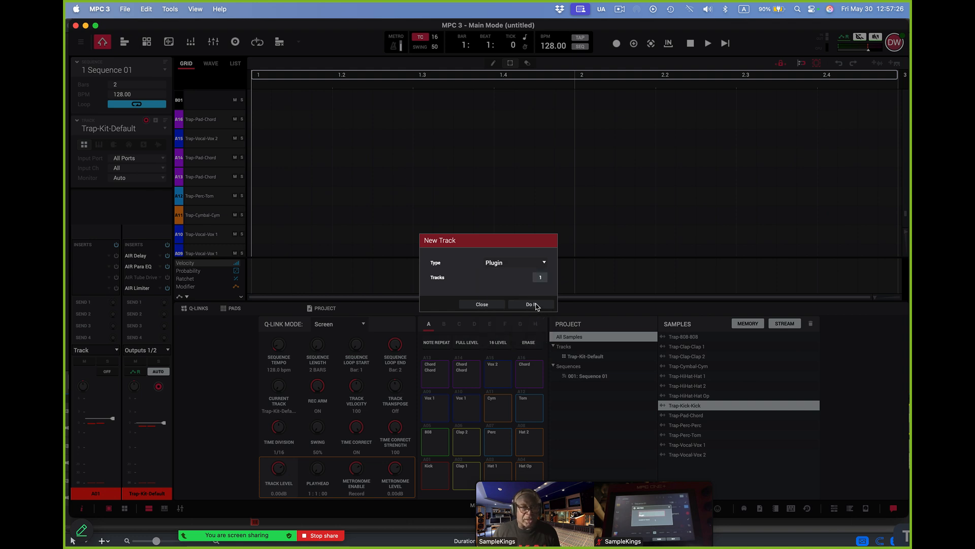
pyautogui.click(531, 305)
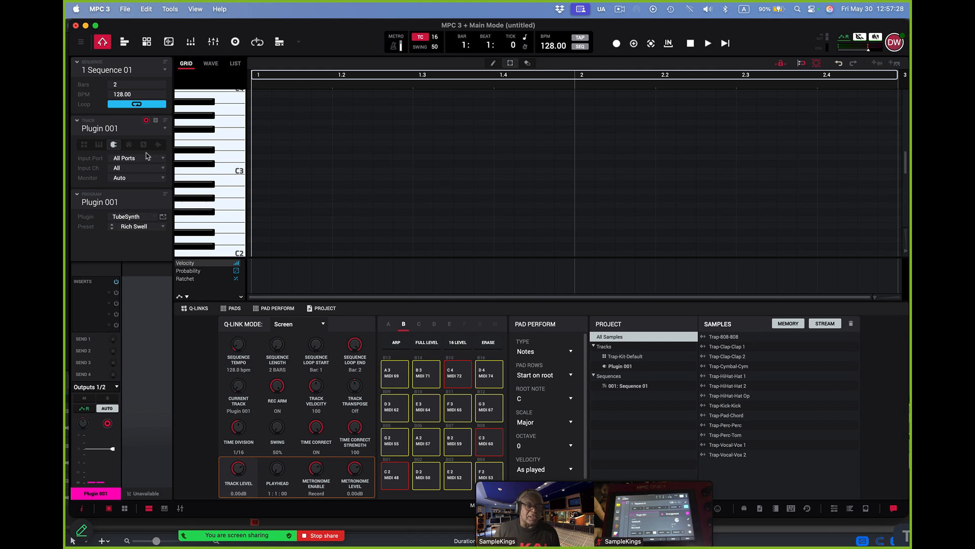
pyautogui.moveTo(136, 173)
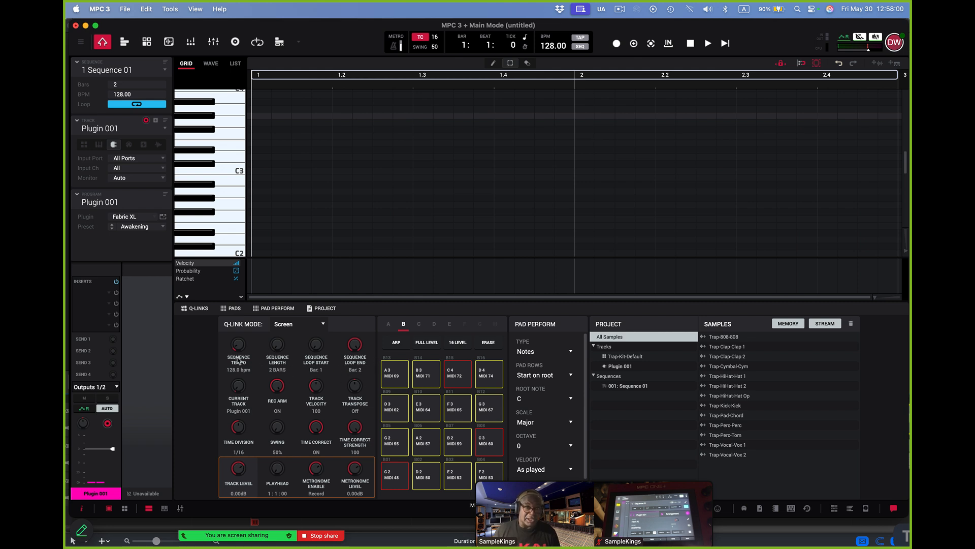
pyautogui.moveTo(555, 70)
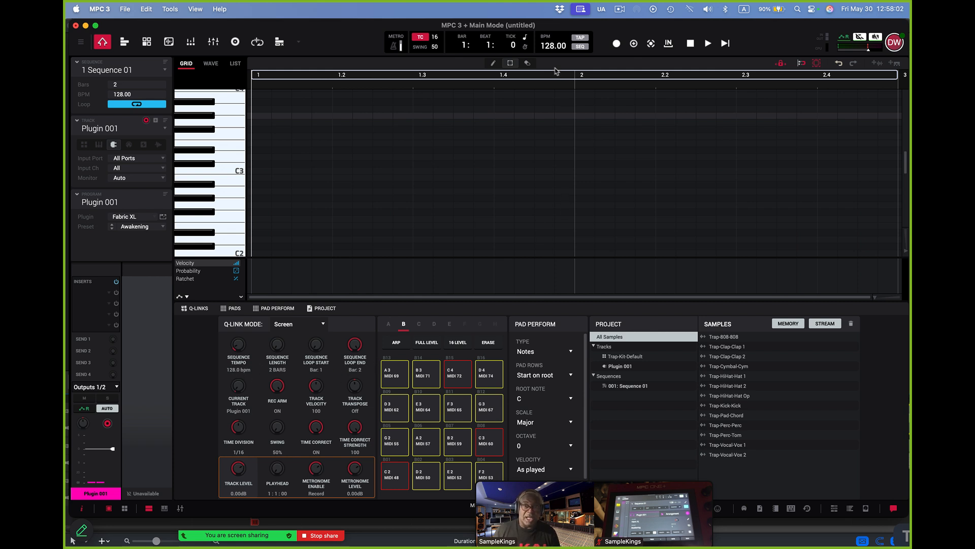
pyautogui.moveTo(239, 369)
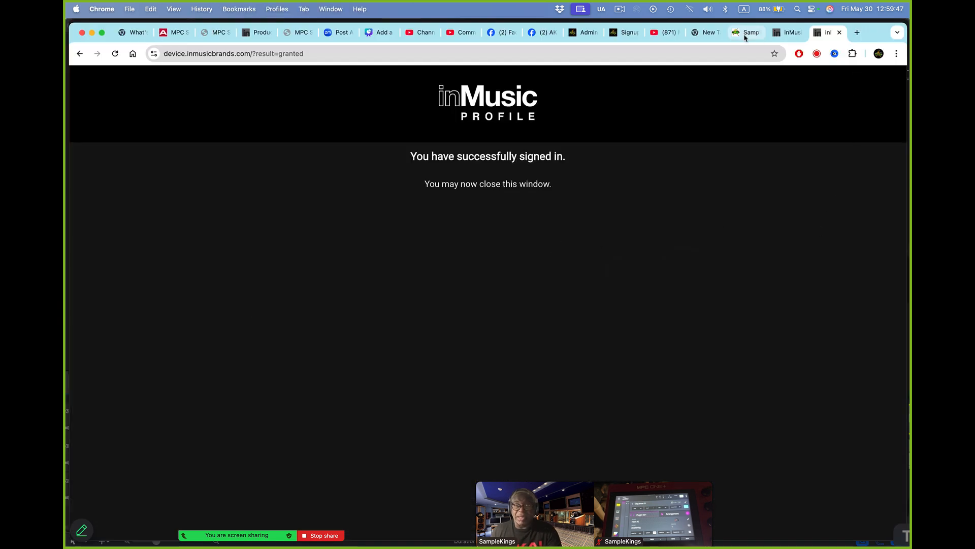
# - On samplekings.com, highlight the $SAMPLEKINGS Cash App code and $15/hr member lesson rate
pyautogui.click(745, 32)
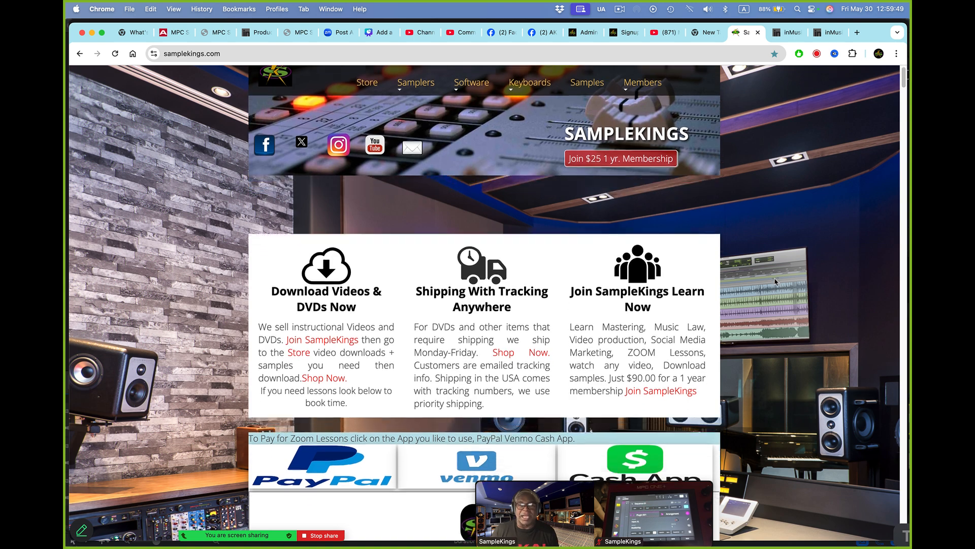
pyautogui.scroll(-3)
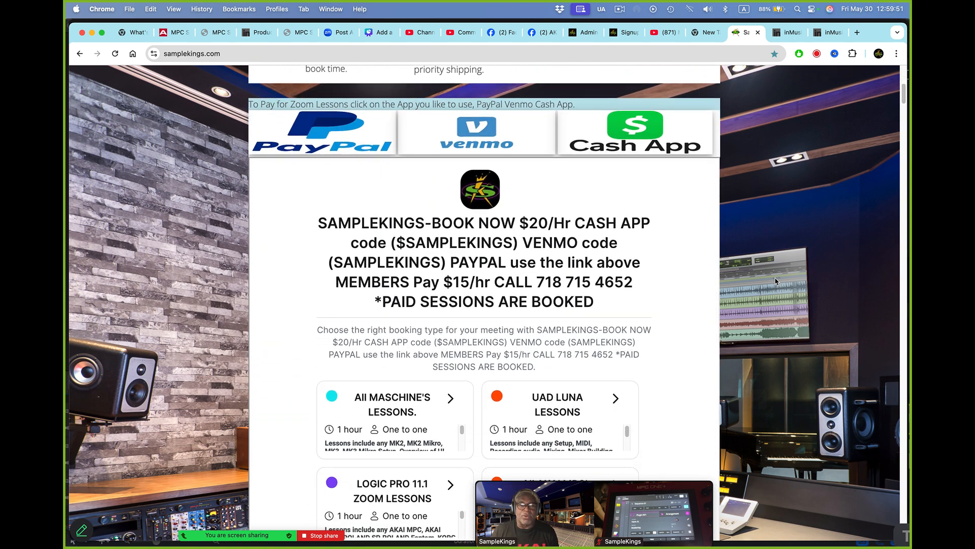
pyautogui.scroll(-3)
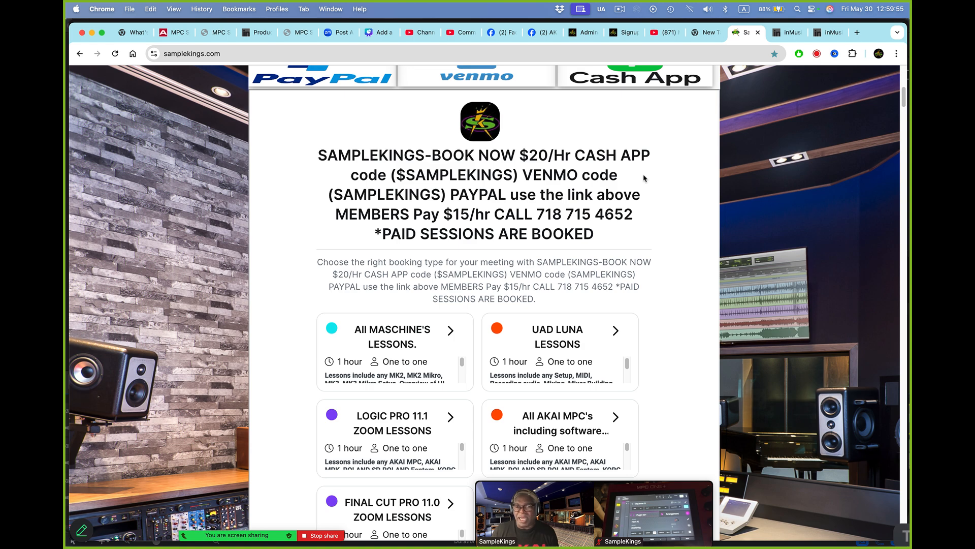
pyautogui.doubleClick(432, 175)
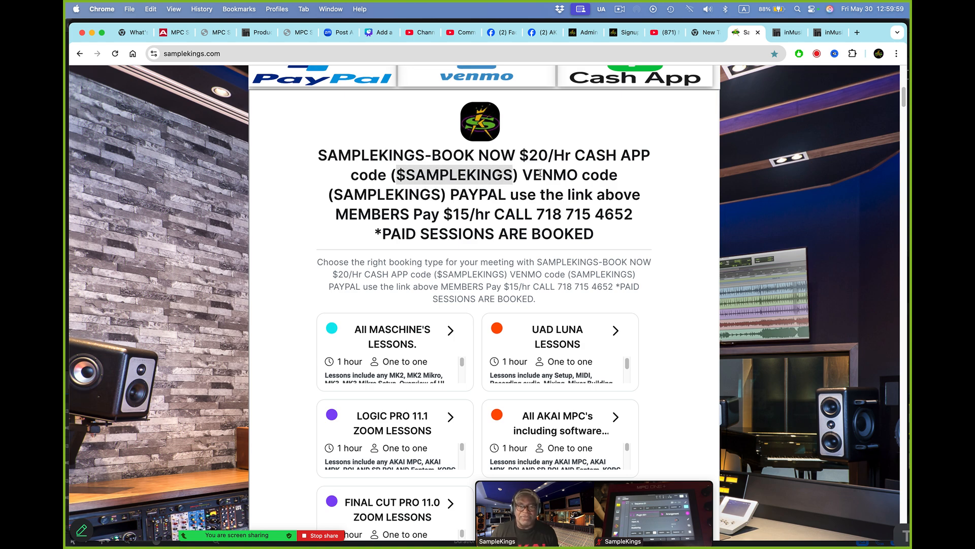
pyautogui.doubleClick(550, 175)
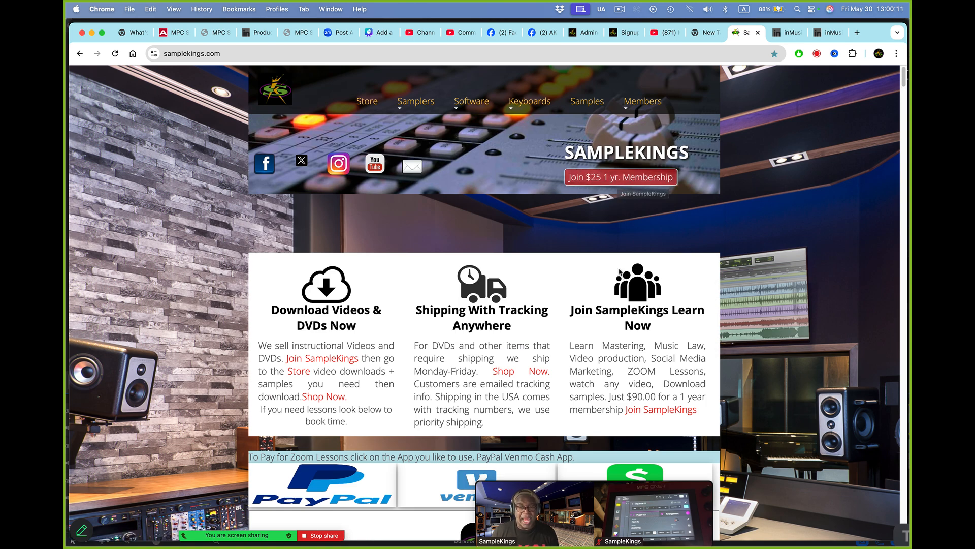
pyautogui.scroll(-3)
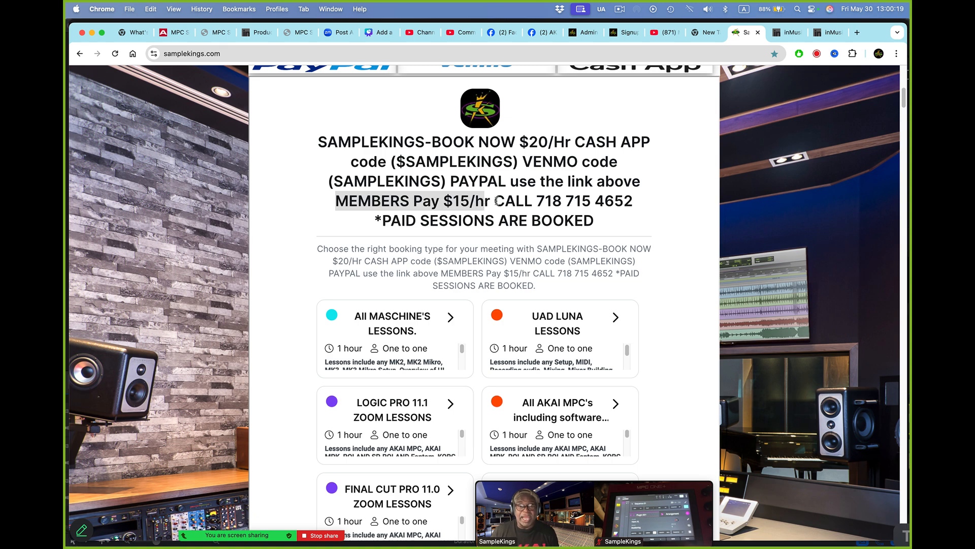
pyautogui.moveTo(494, 201); pyautogui.dragTo(634, 202)
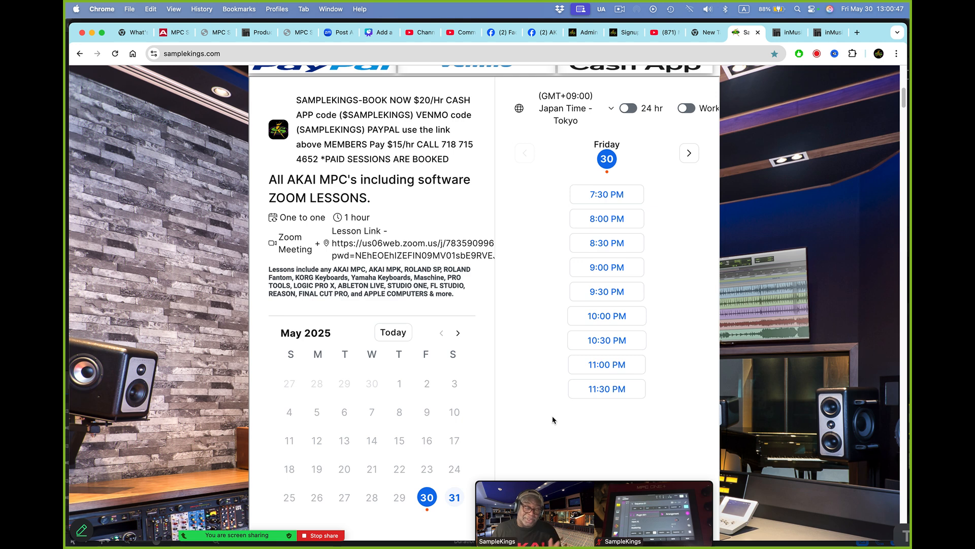
pyautogui.moveTo(481, 474)
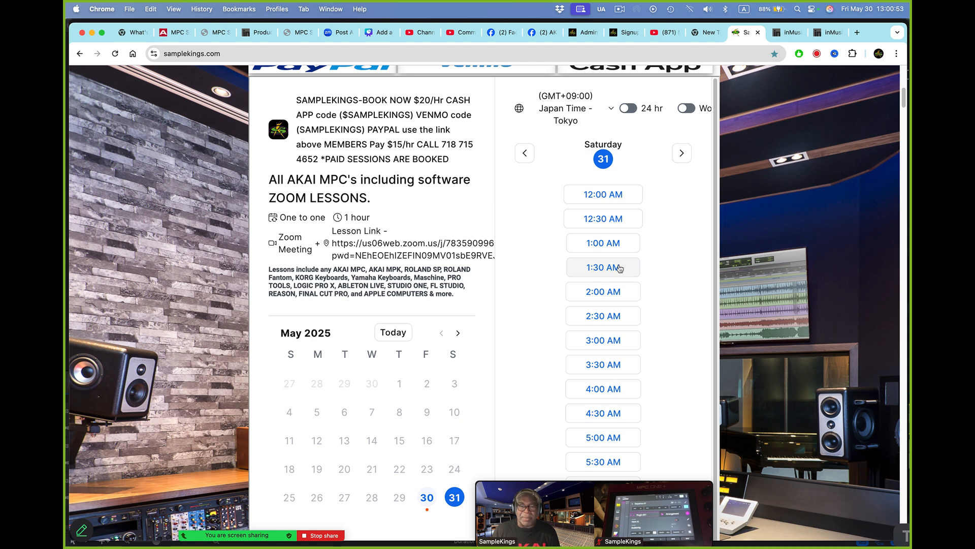
pyautogui.moveTo(602, 413)
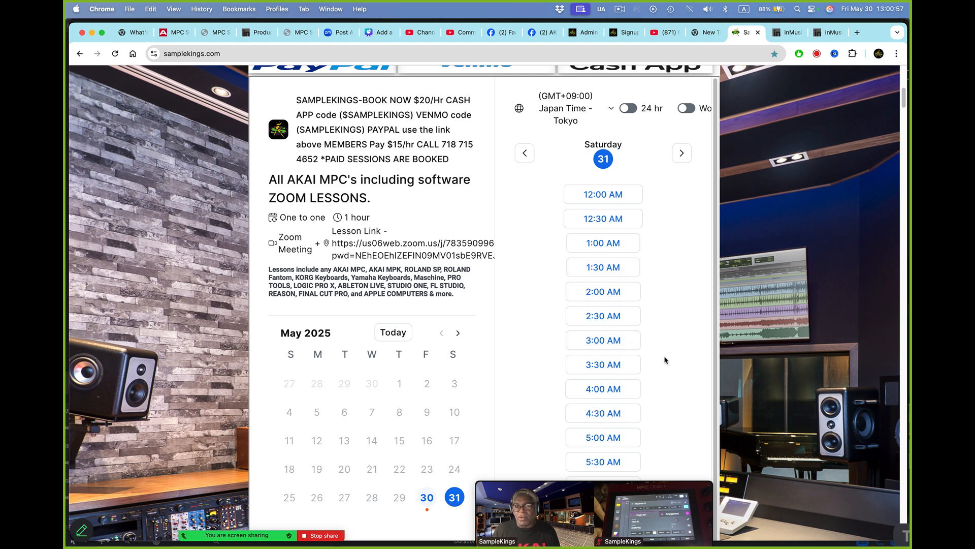
# - Choose Saturday, May 31 at 2:00 AM and fill the form with Cash App and Mac
pyautogui.click(115, 54)
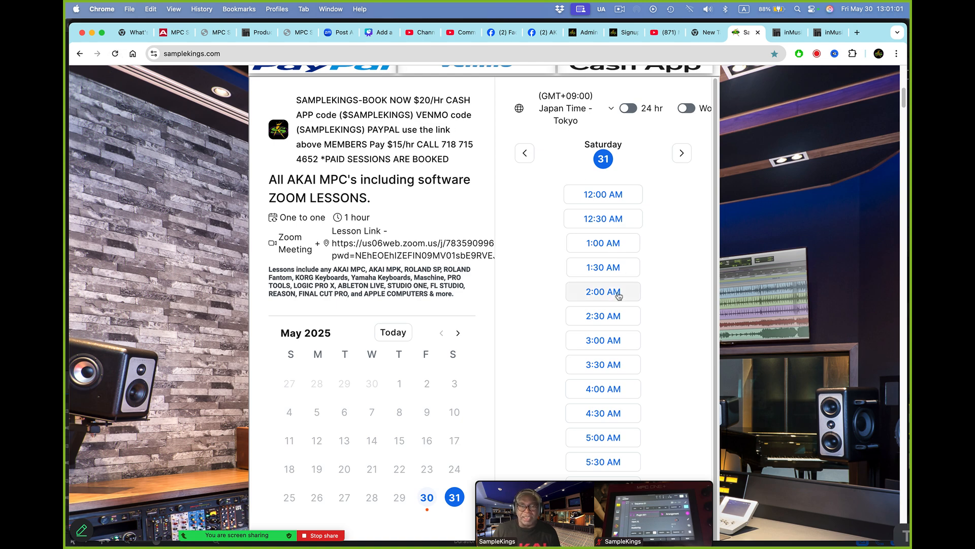
pyautogui.click(602, 291)
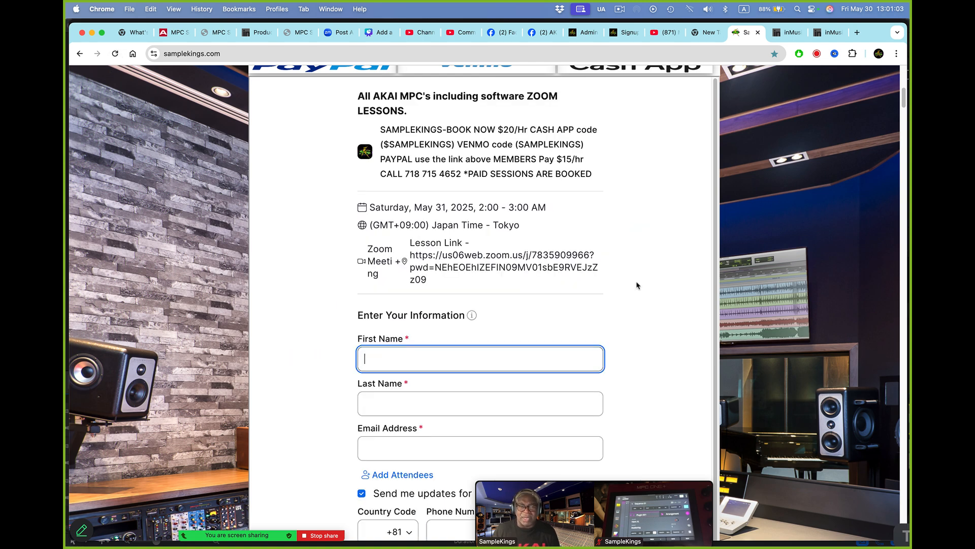
pyautogui.scroll(-3)
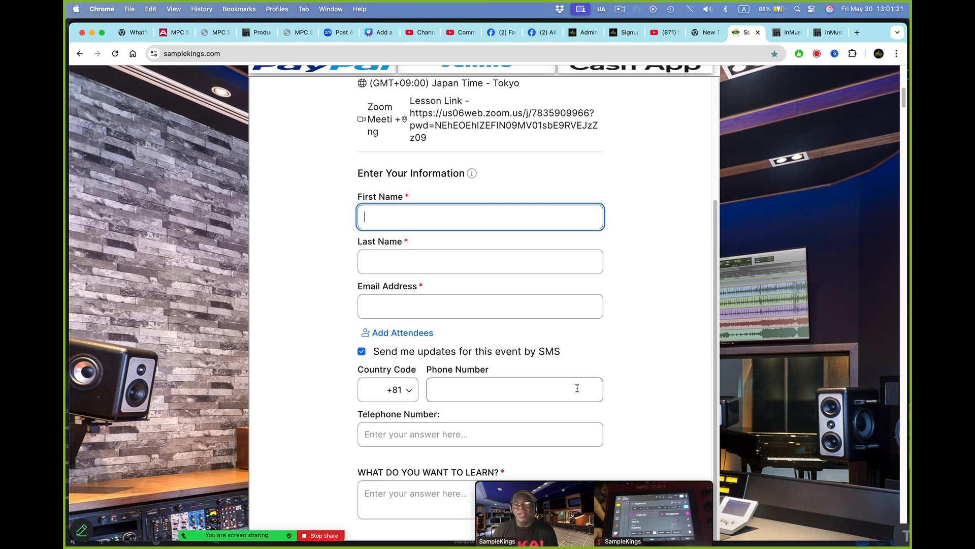
pyautogui.moveTo(669, 384)
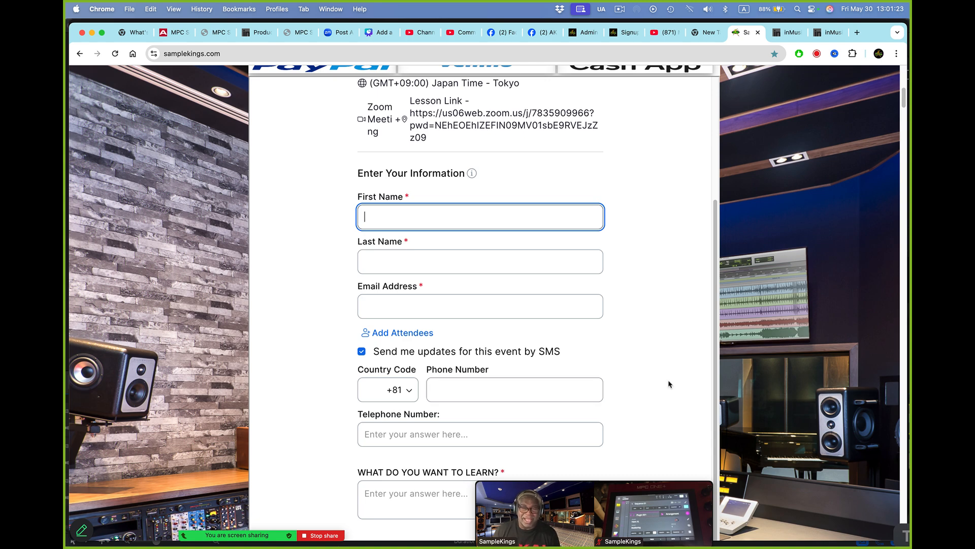
pyautogui.scroll(-3)
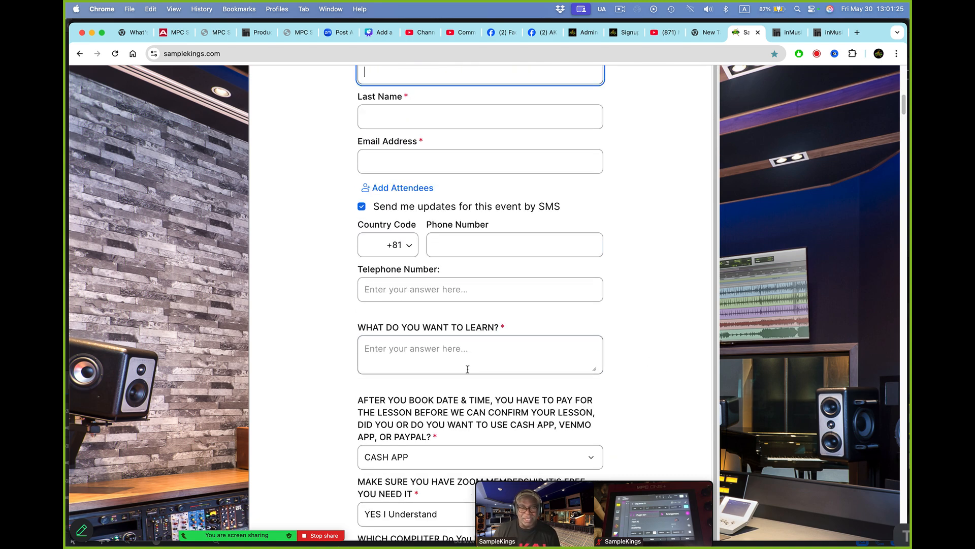
pyautogui.click(480, 355)
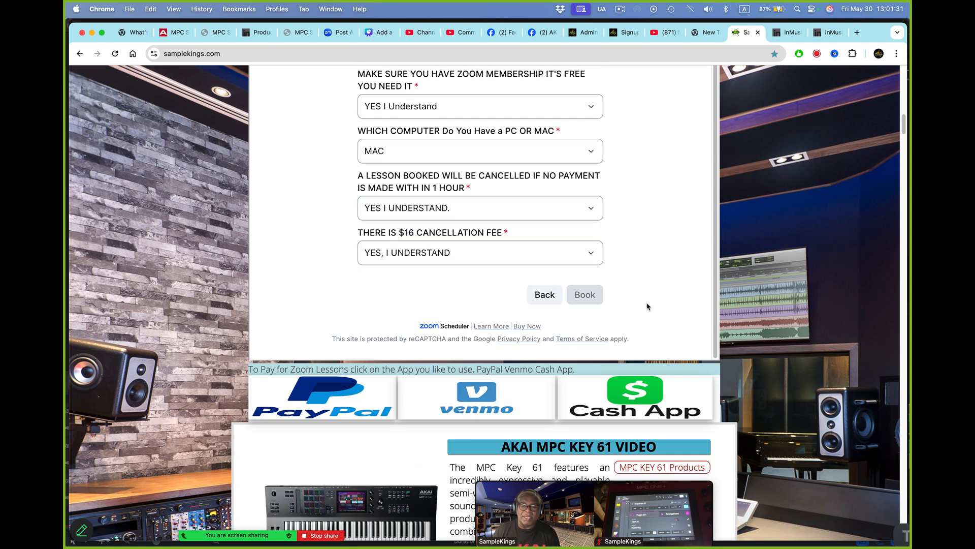
pyautogui.moveTo(176, 147)
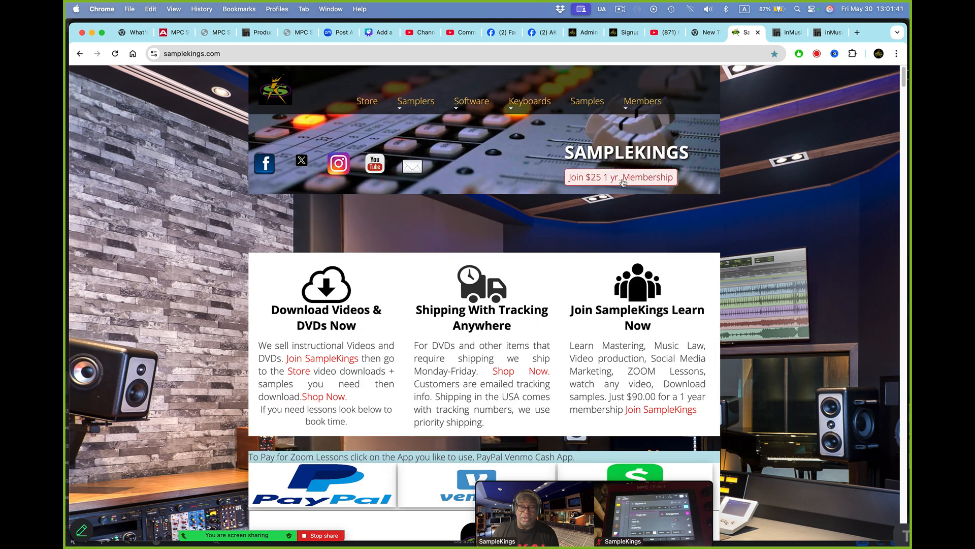
# - Reveal the Members Login/Join options, then go to the SampleKings Store page
pyautogui.click(642, 101)
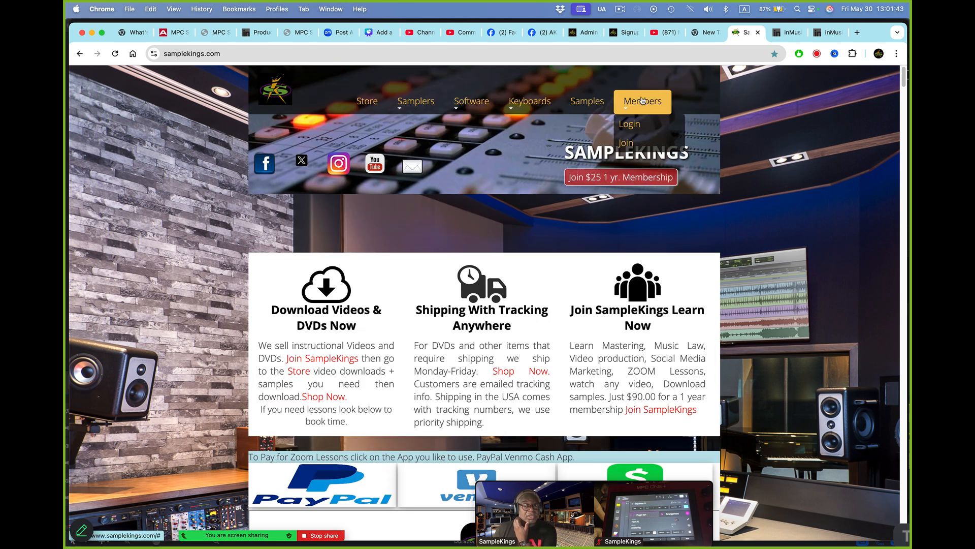
pyautogui.moveTo(642, 101)
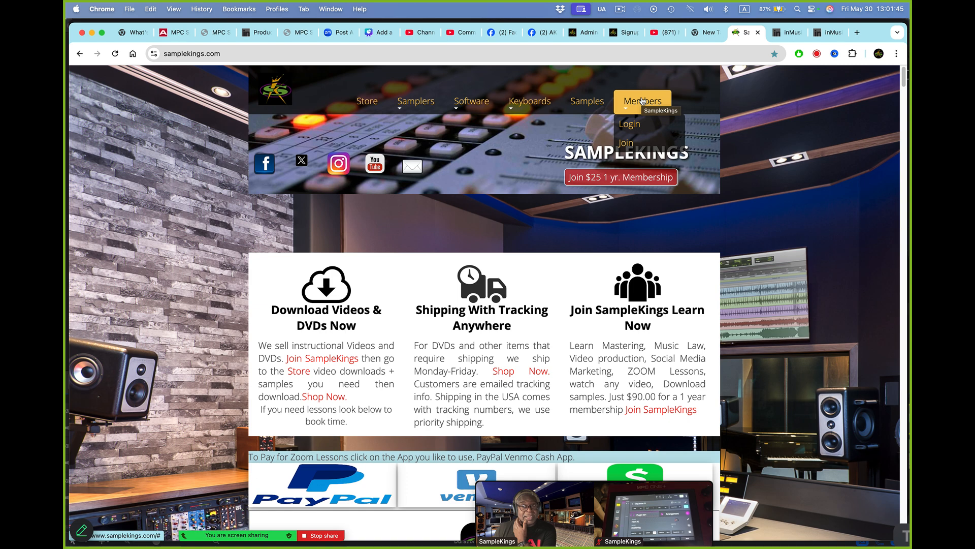
pyautogui.moveTo(366, 101)
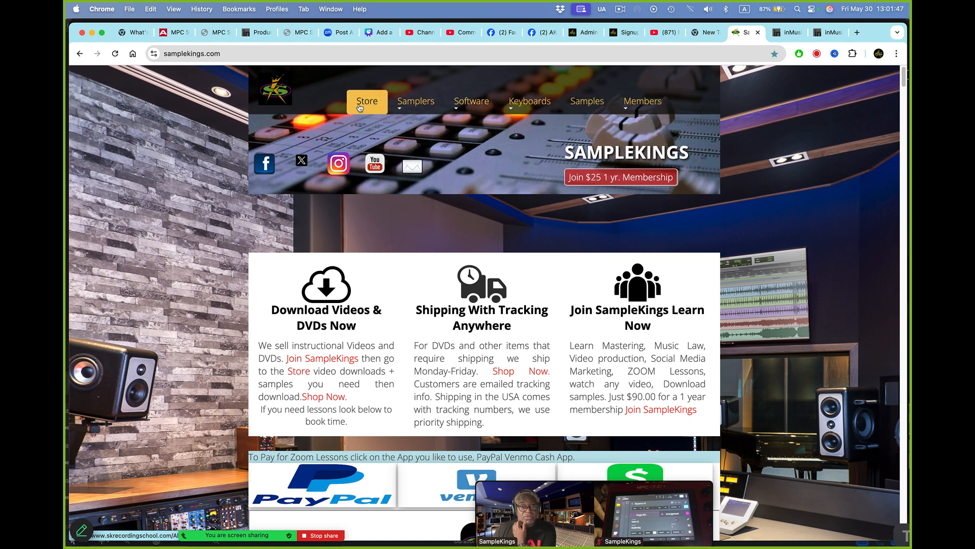
pyautogui.click(366, 101)
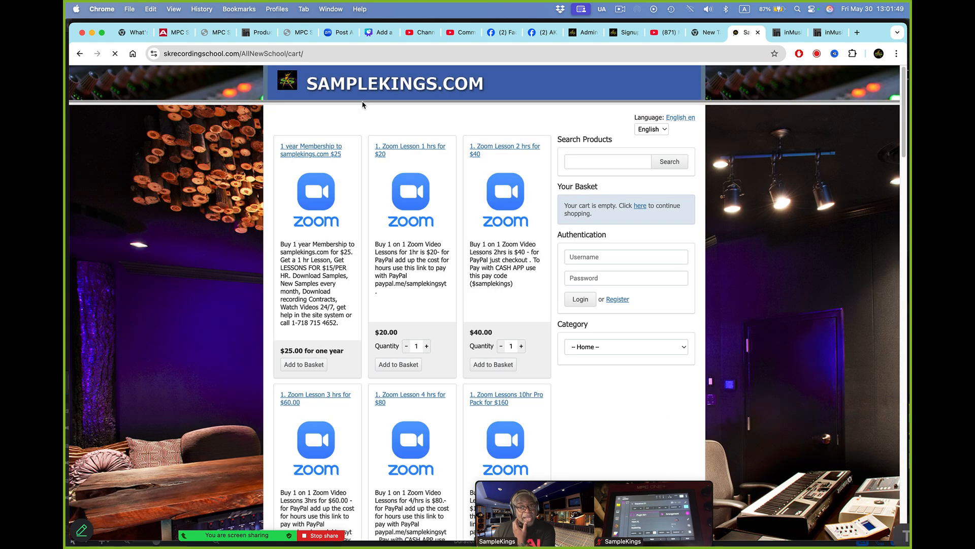